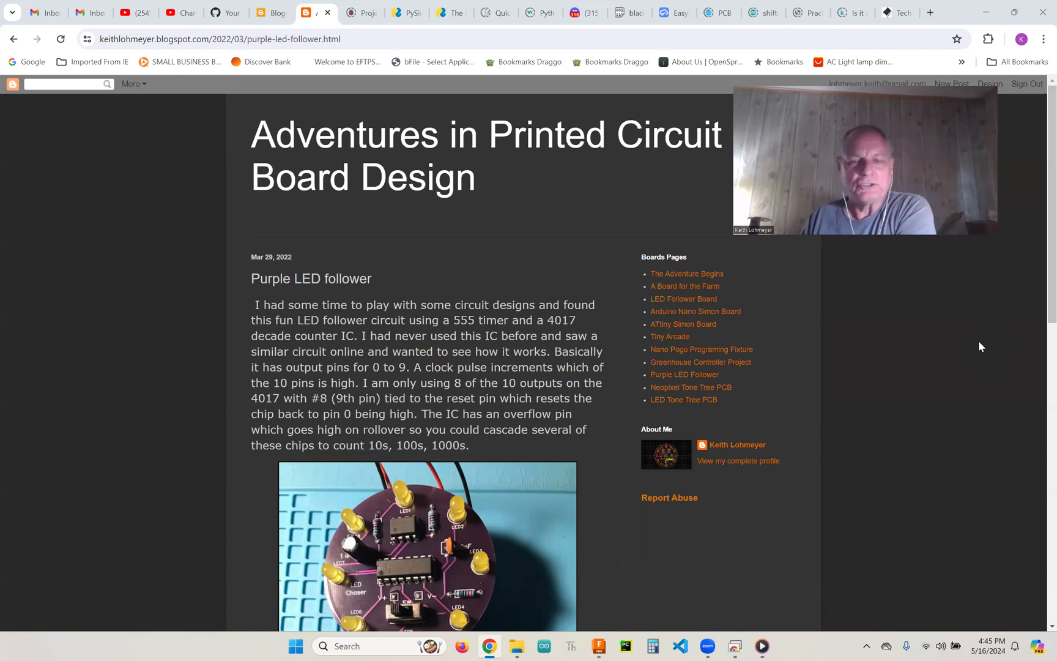
mouse_move(981, 334)
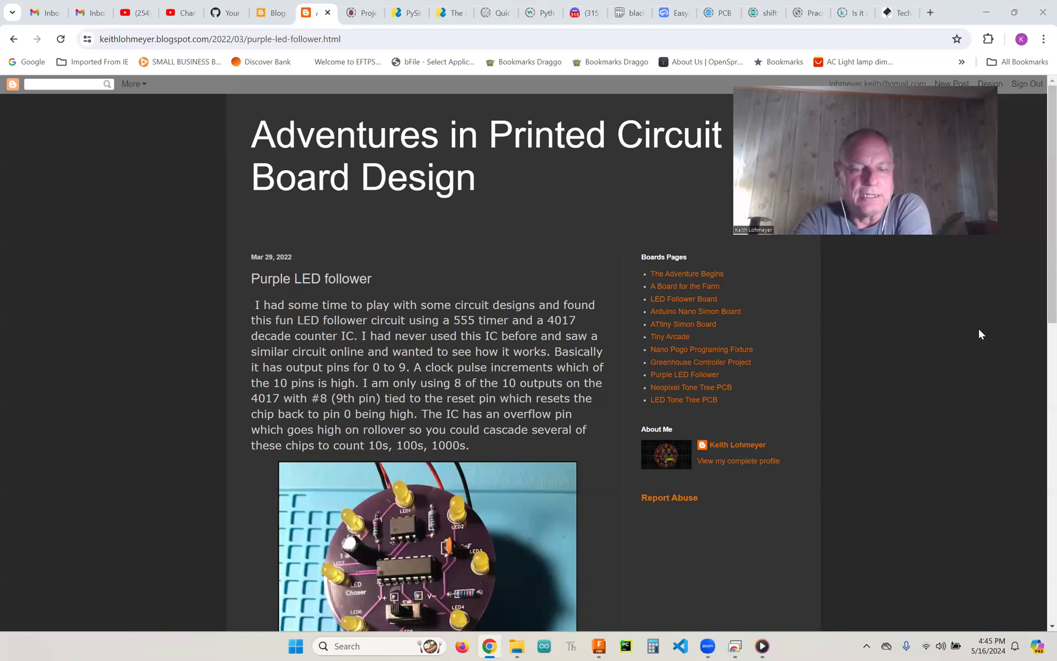
mouse_move(630, 546)
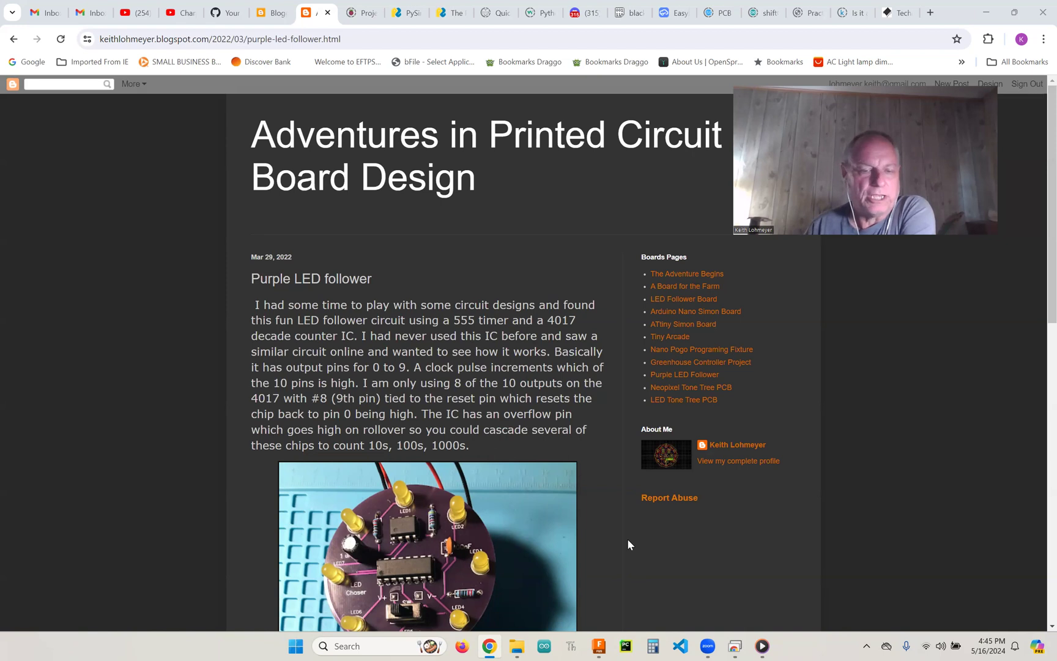
- Bring up heart pcb v6 in Fusion and inspect Sketch1's dimensioned heart outline with offset edges
scroll(down, 3)
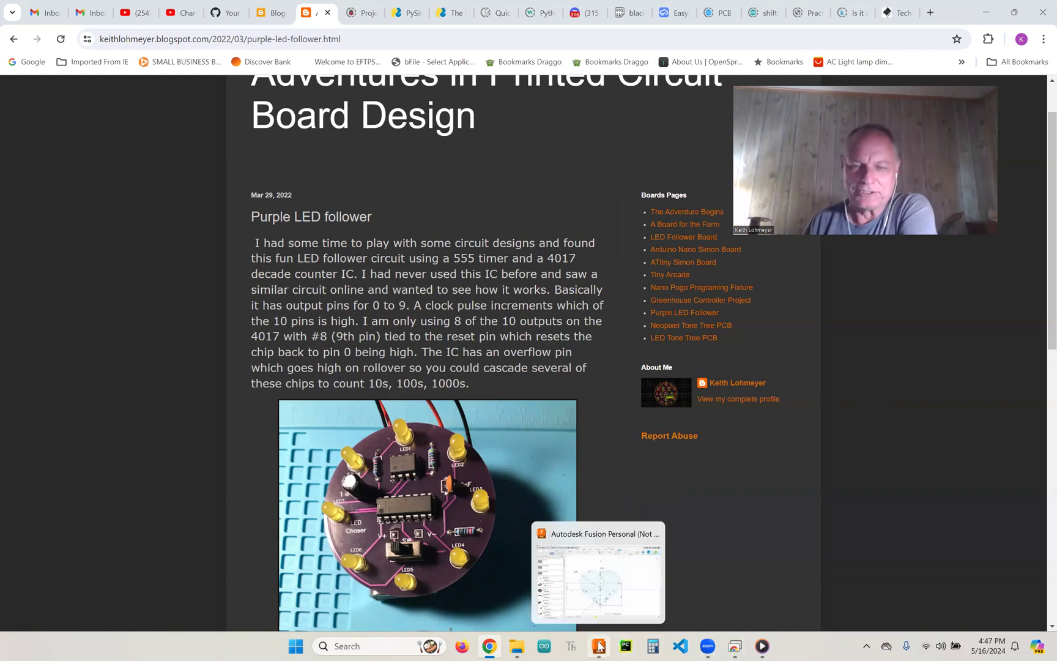
click(601, 645)
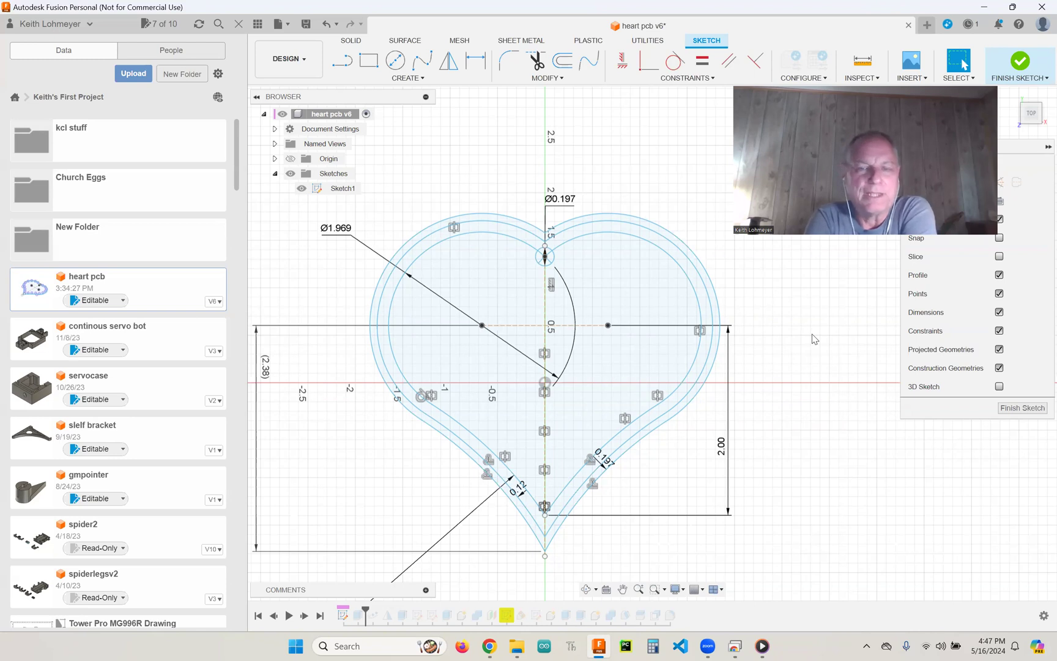
mouse_move(810, 318)
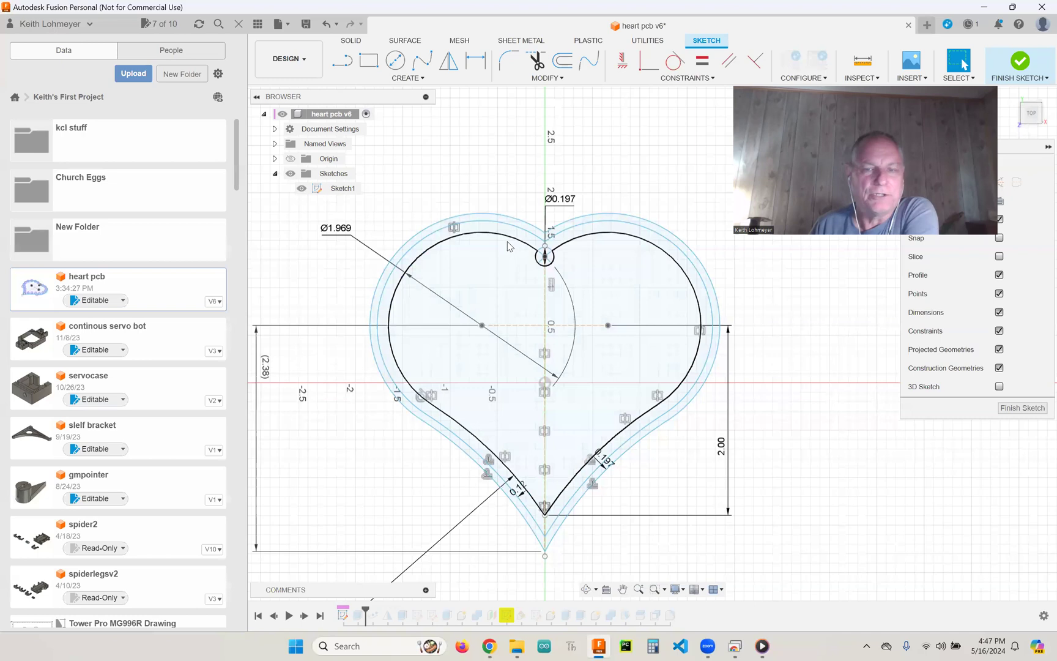
mouse_move(505, 237)
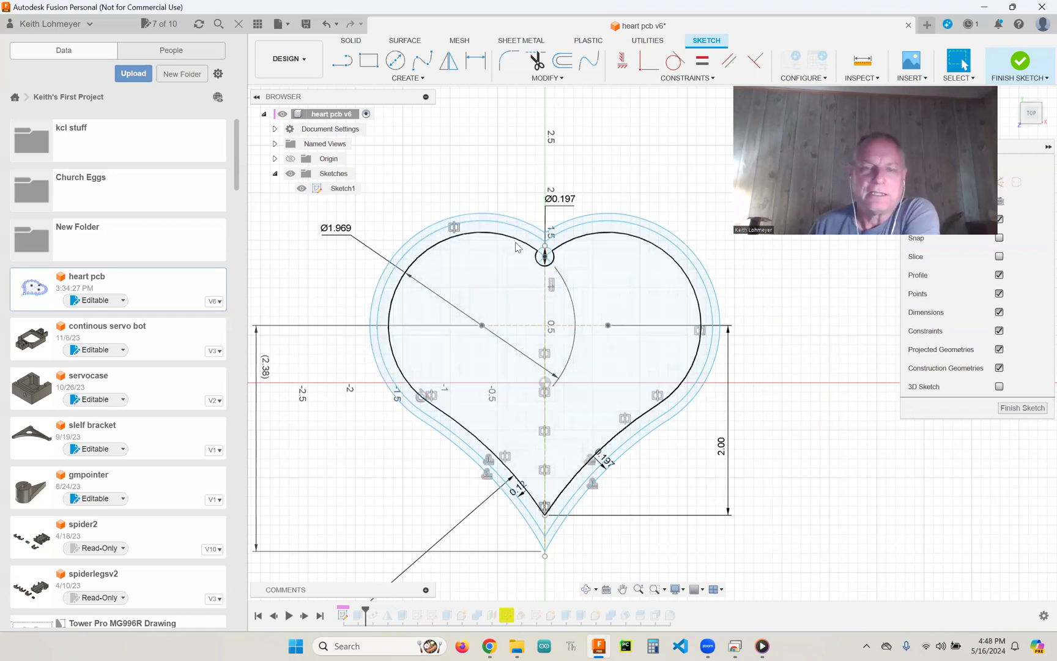
mouse_move(503, 248)
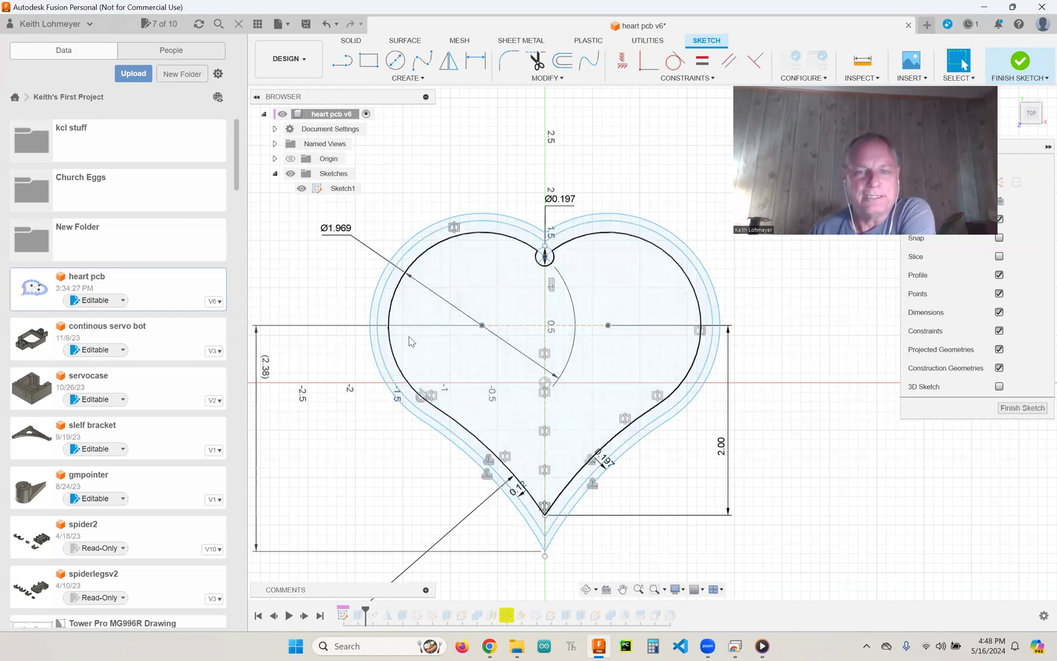
click(493, 228)
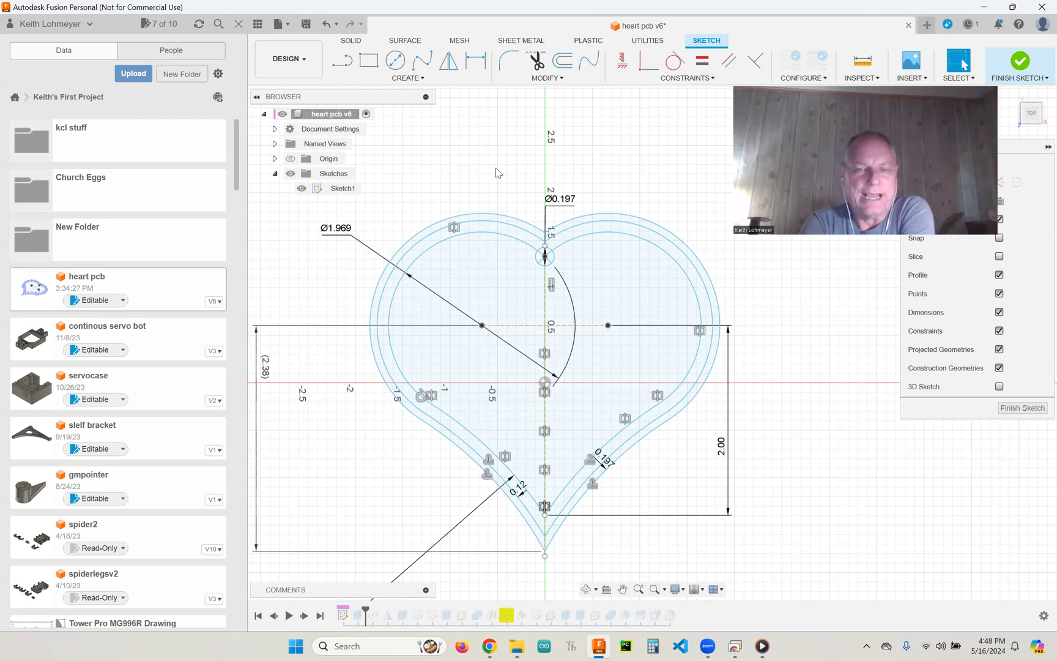
mouse_move(518, 216)
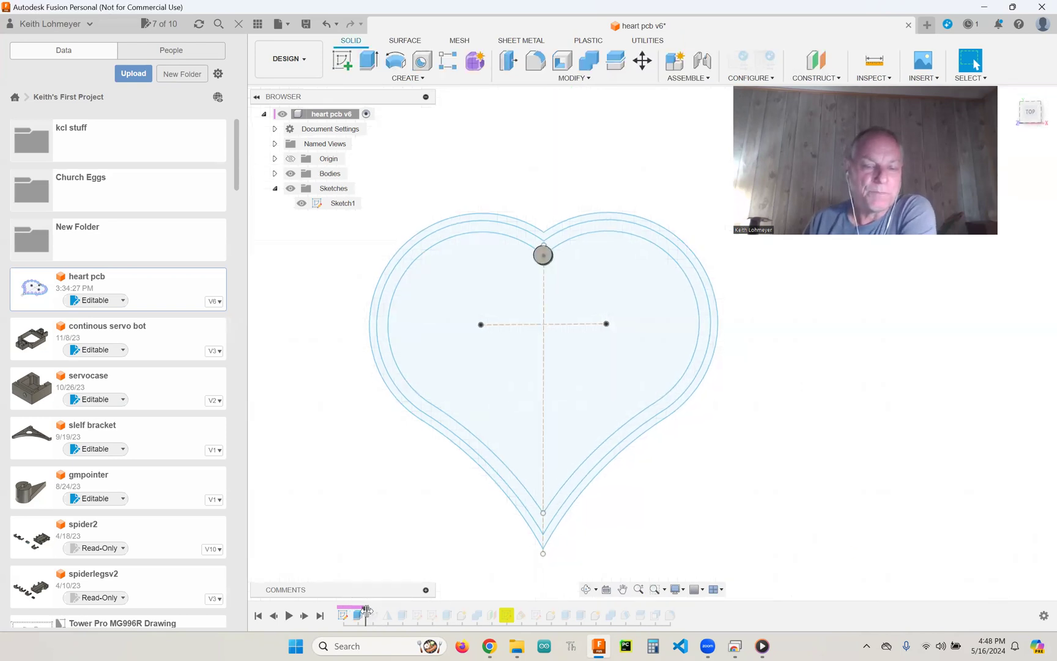
- Advance the timeline past PathPattern1 and bring up that pattern's context menu
click(371, 615)
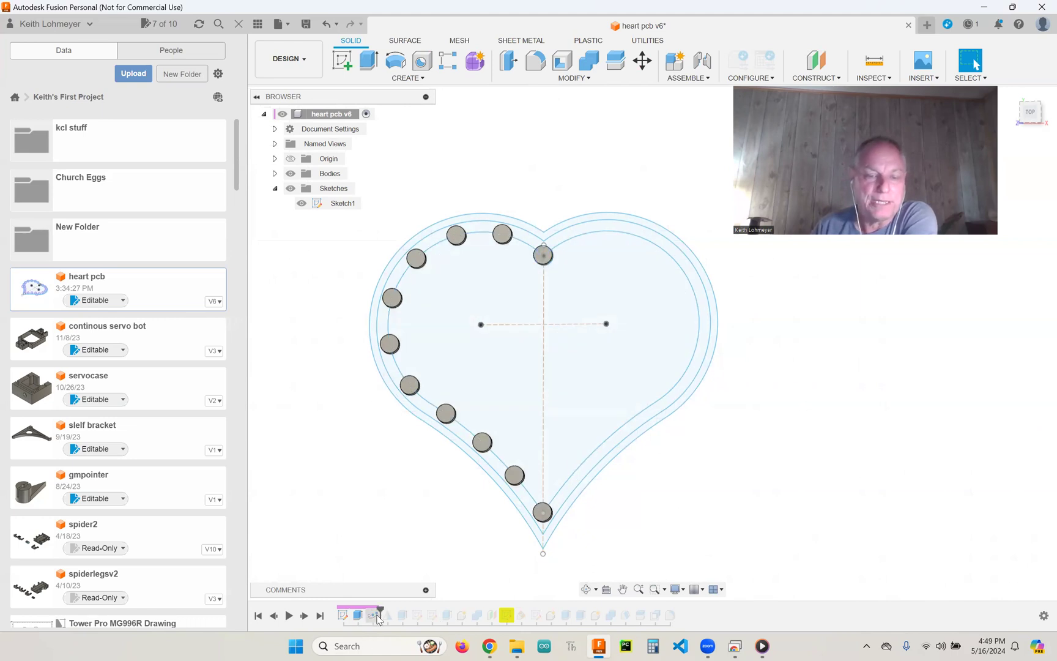
right_click(380, 615)
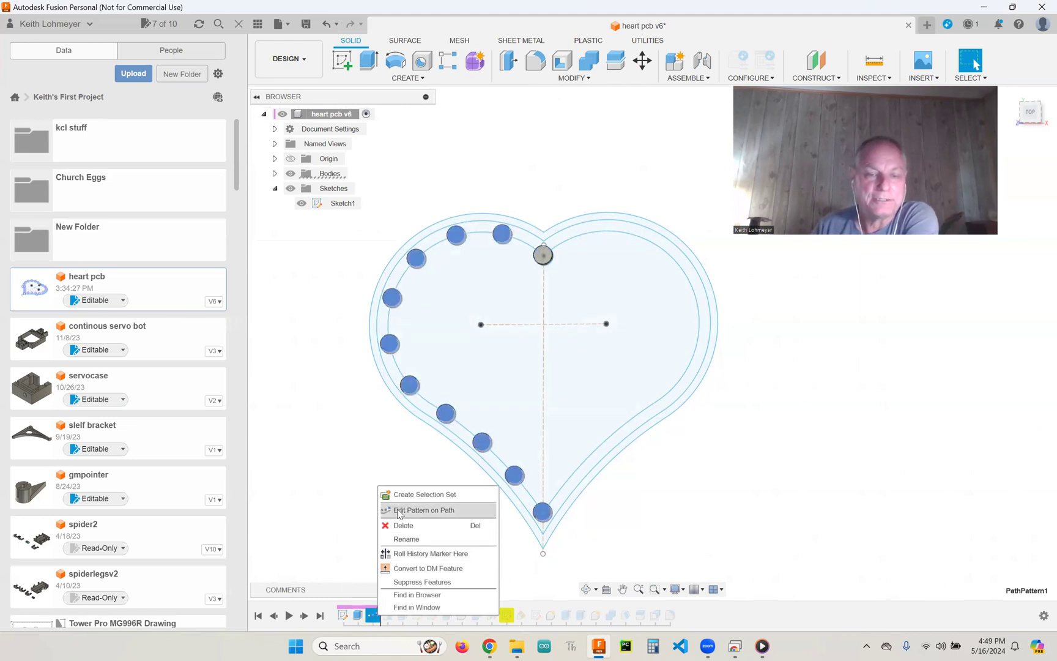
- Edit the Pattern on Path feature to review Quantity 11 and Extent distribution
click(425, 510)
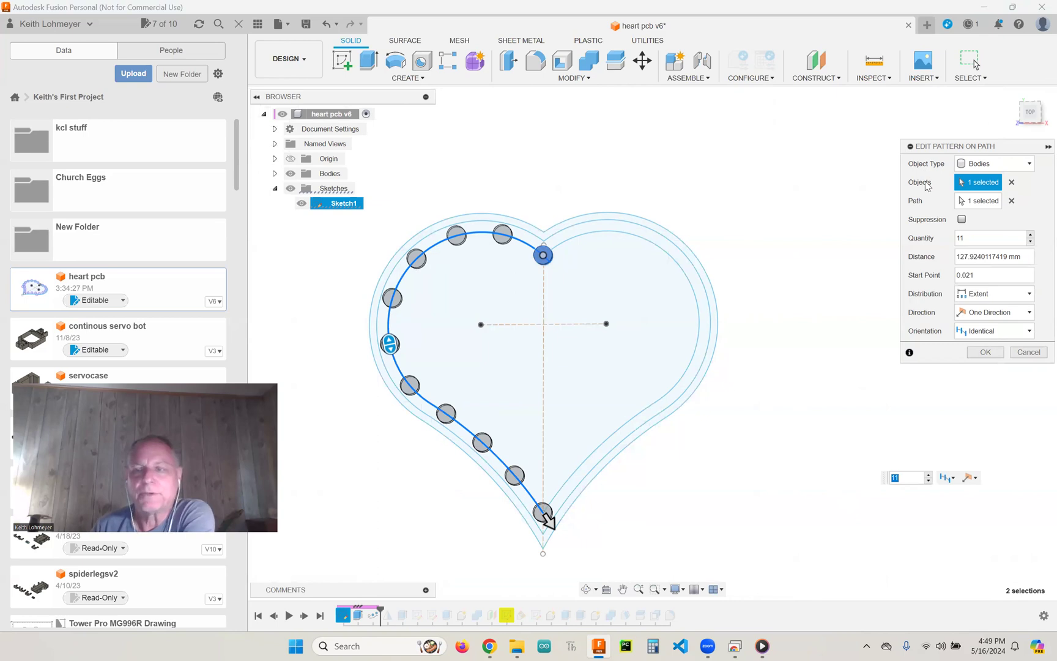
mouse_move(956, 203)
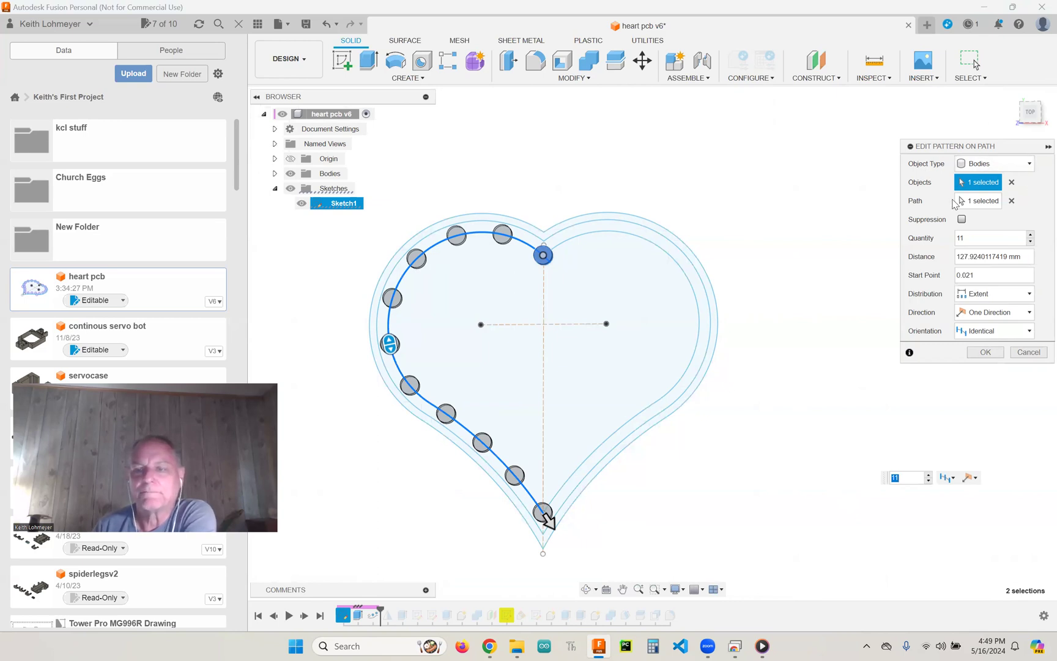
mouse_move(663, 306)
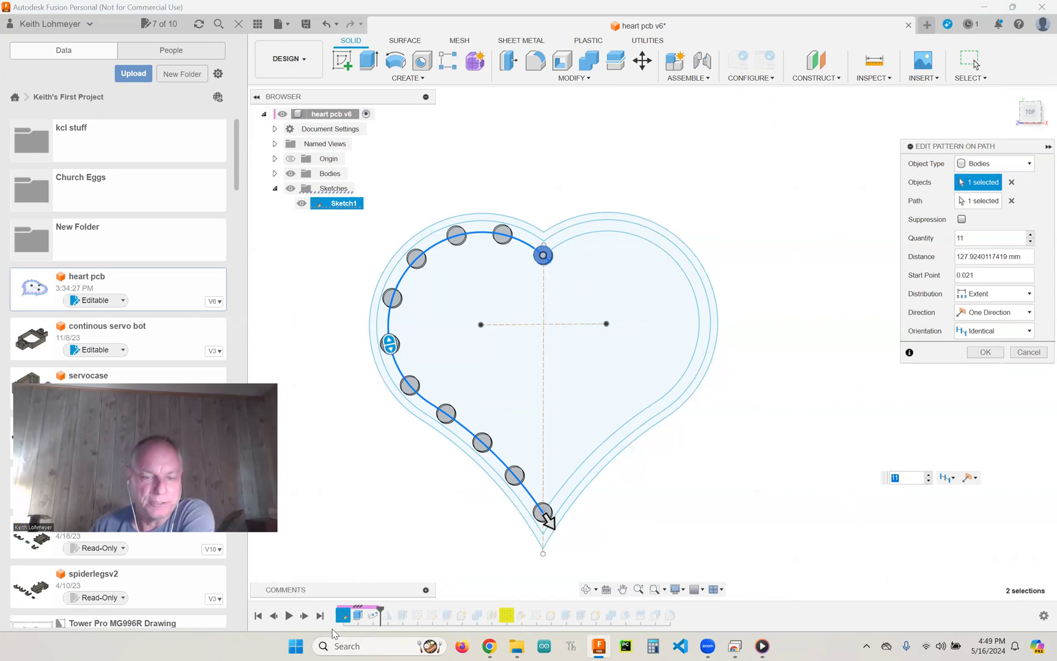
mouse_move(566, 228)
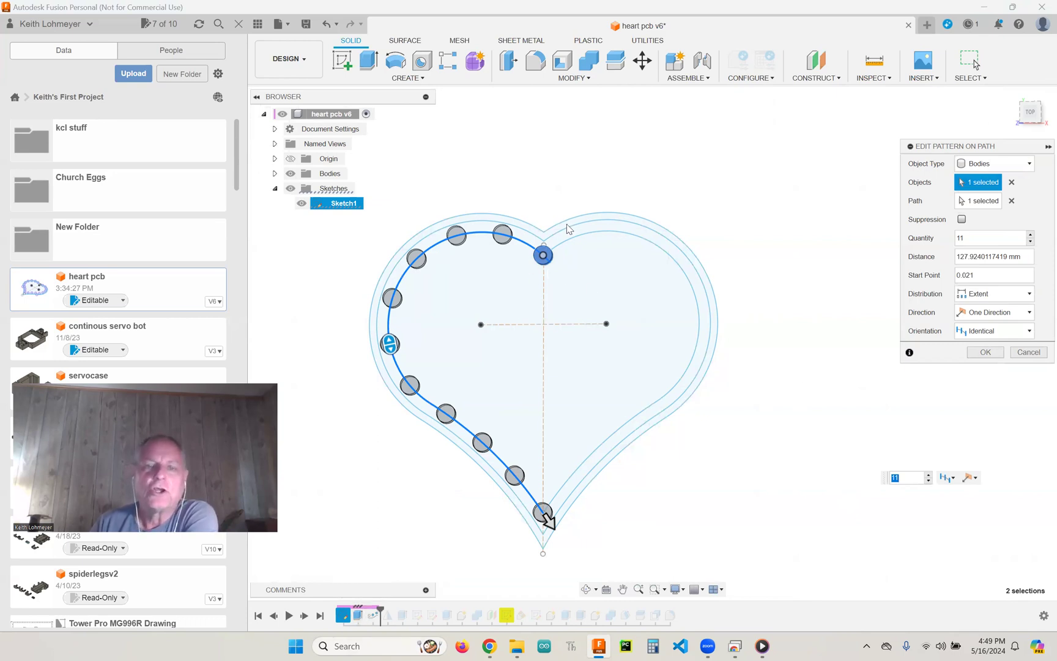
mouse_move(544, 278)
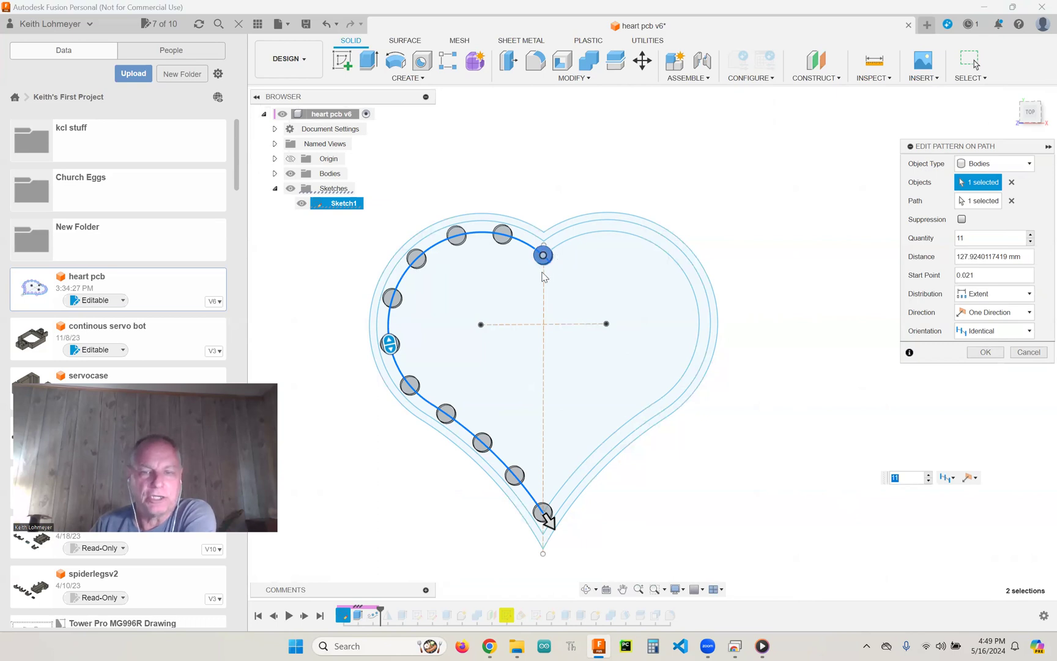
mouse_move(538, 292)
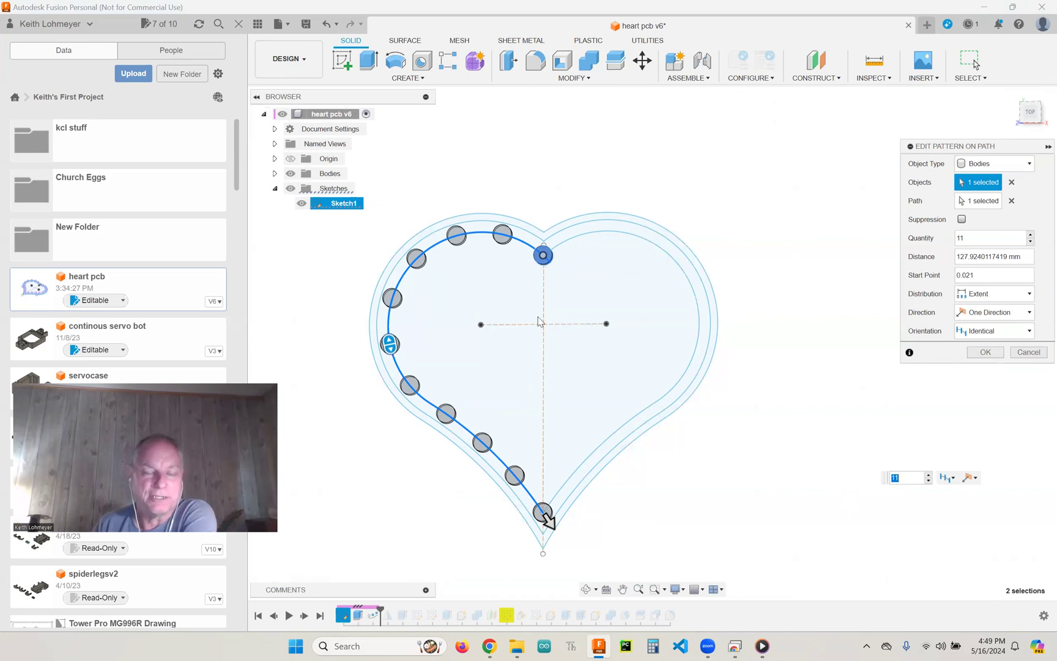
mouse_move(374, 616)
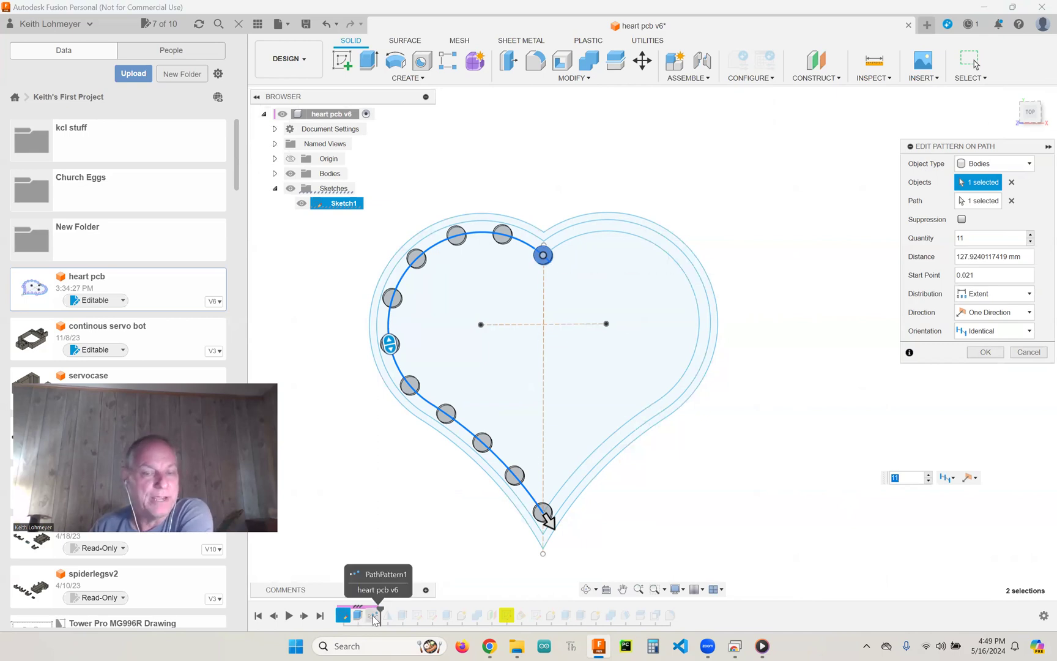
mouse_move(560, 312)
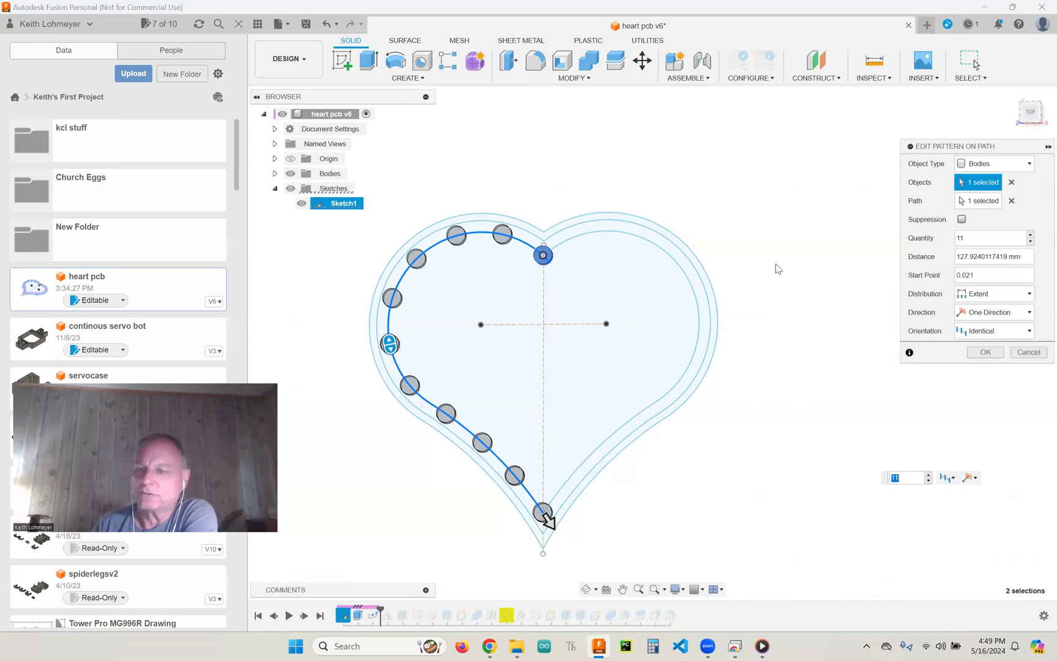
mouse_move(972, 175)
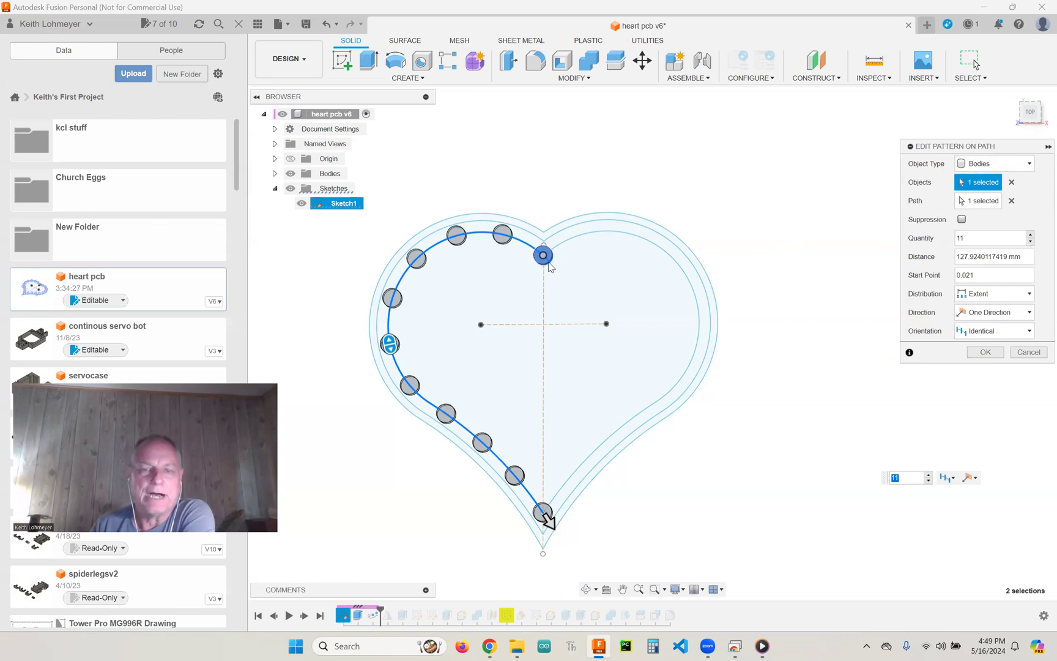
mouse_move(1015, 201)
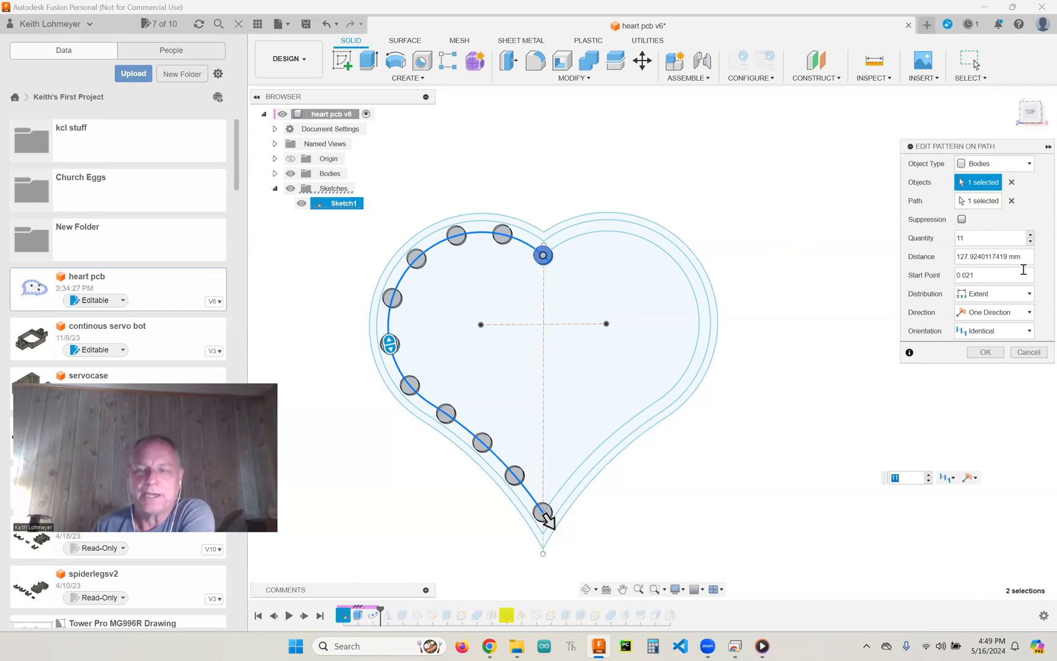
mouse_move(659, 275)
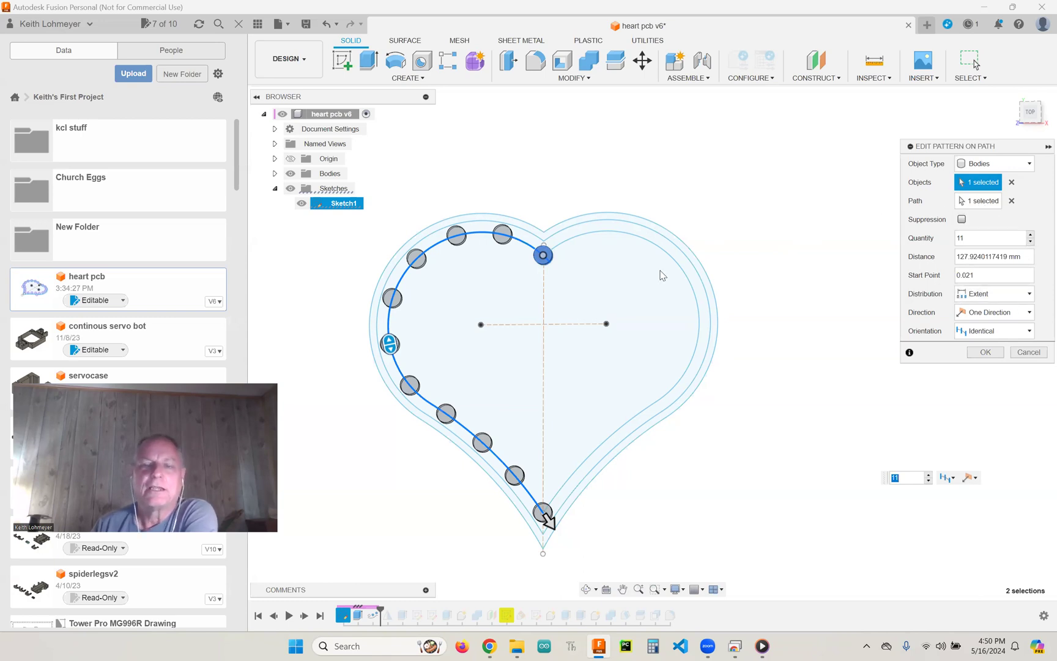
mouse_move(401, 321)
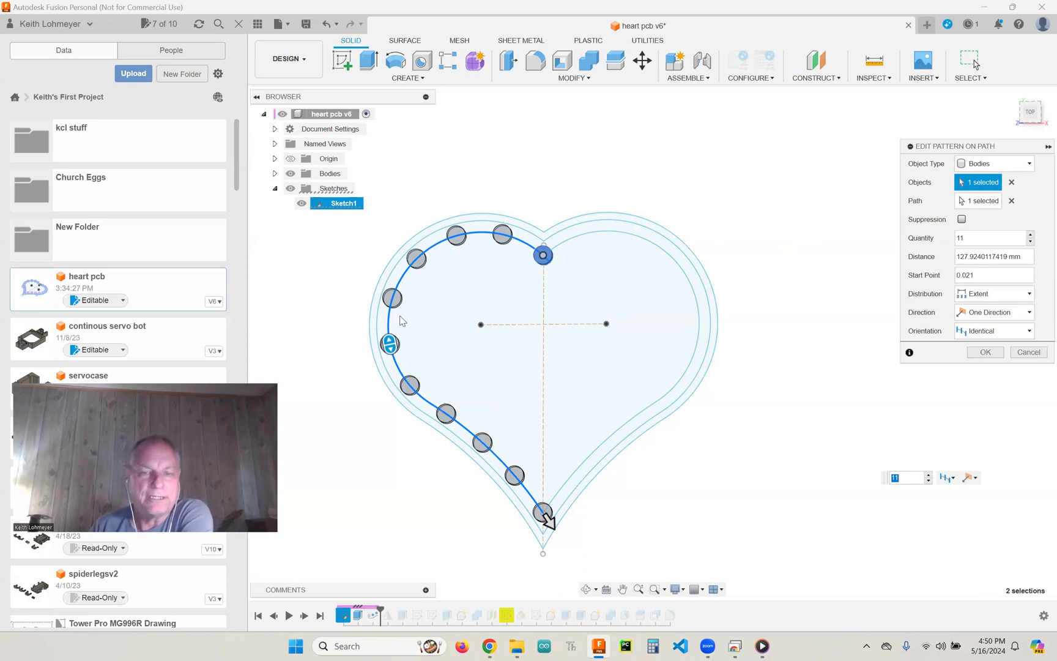
mouse_move(544, 516)
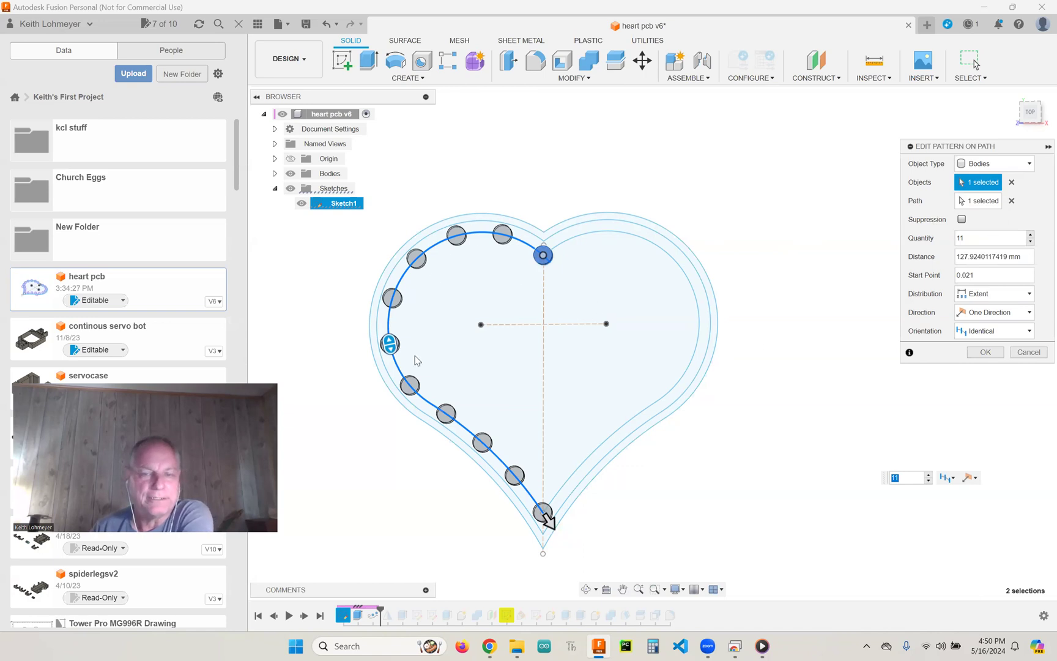
mouse_move(740, 468)
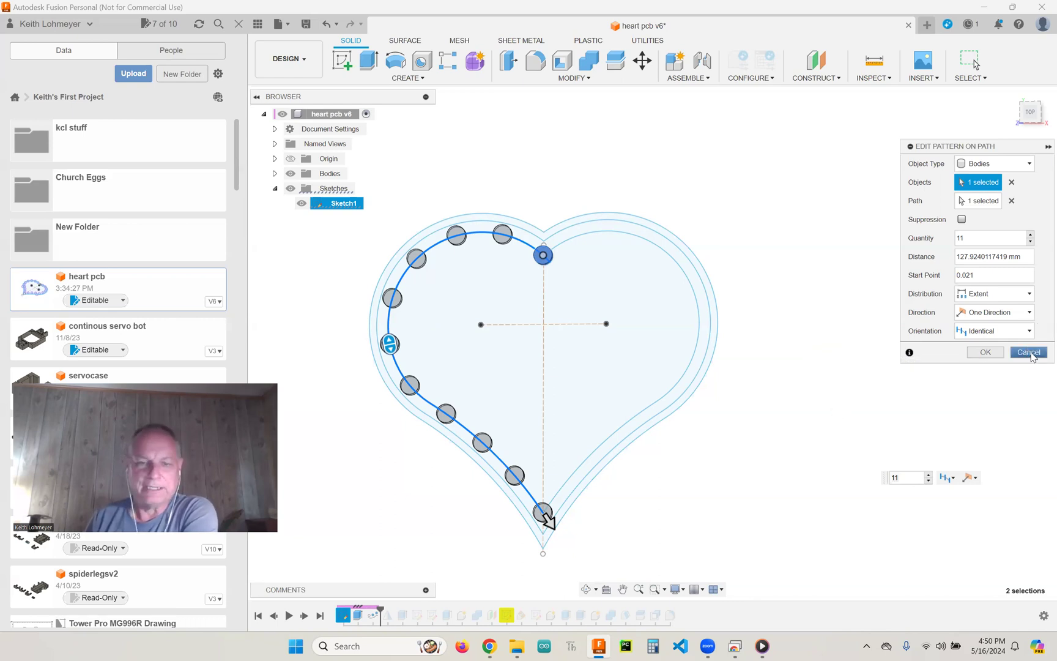
- Cancel the pattern edit, toggle the second sketch's visibility, and expand Bodies
click(1027, 352)
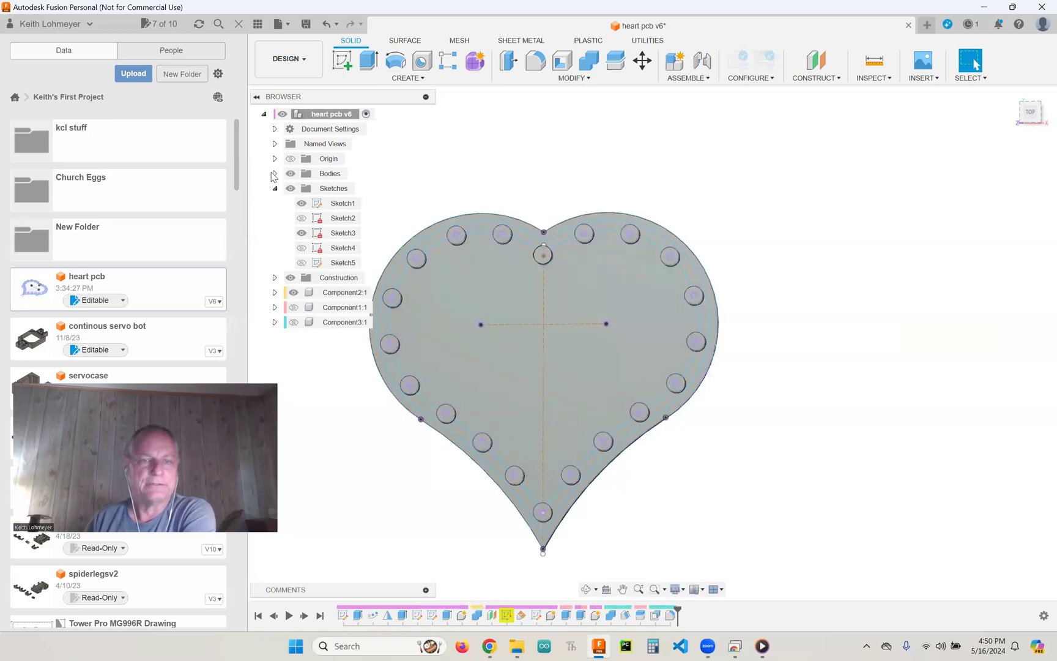
click(302, 219)
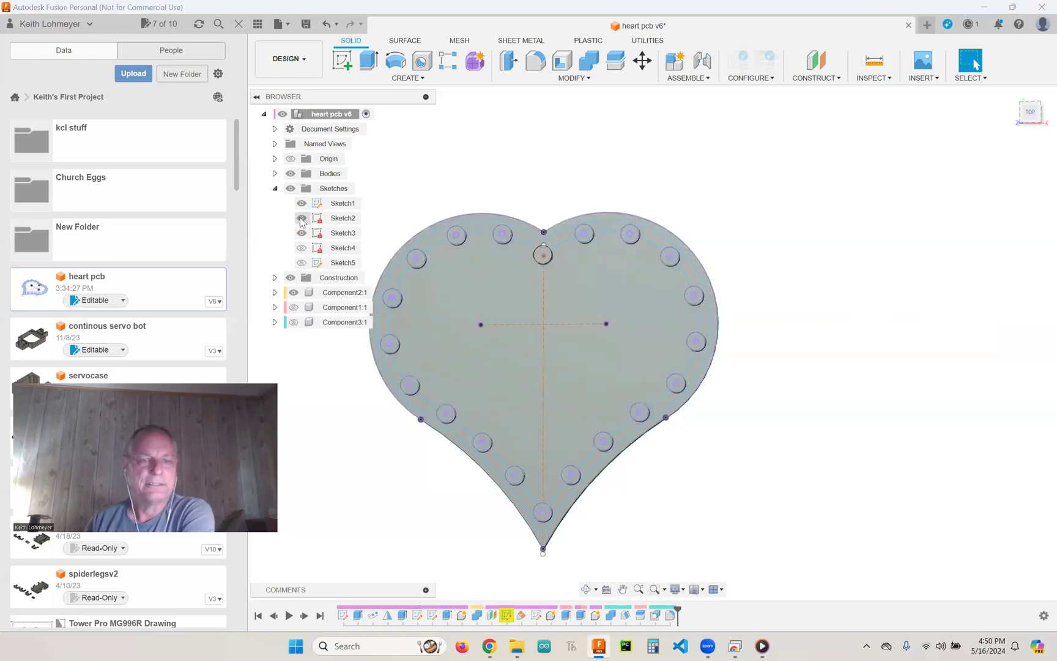
click(274, 173)
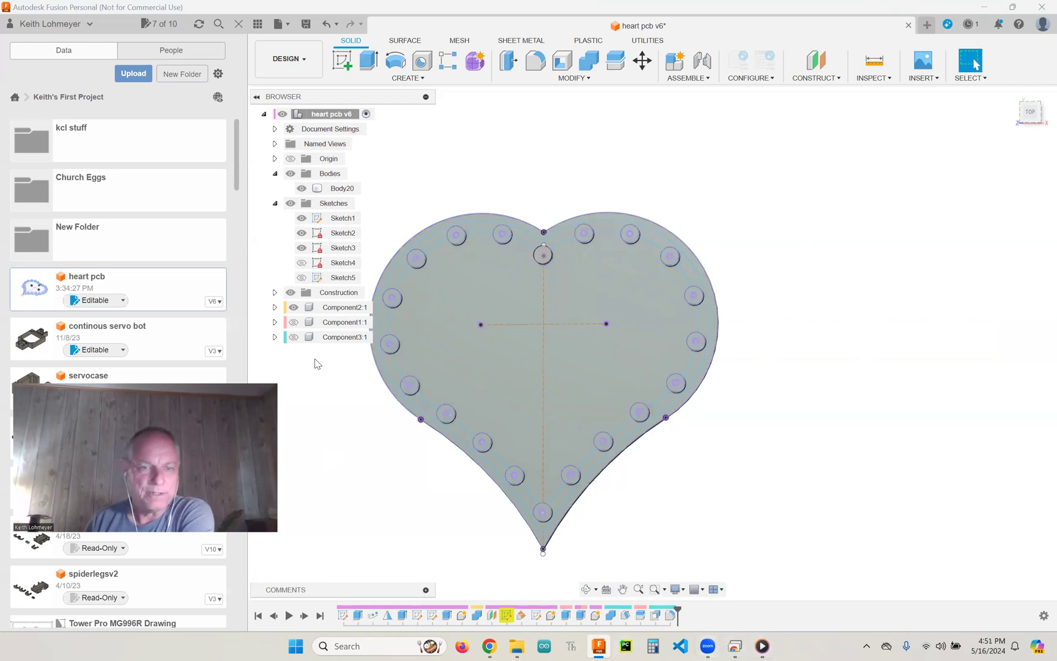
- Show the enclosure components and orbit to see the board on its cylindrical stand
click(293, 322)
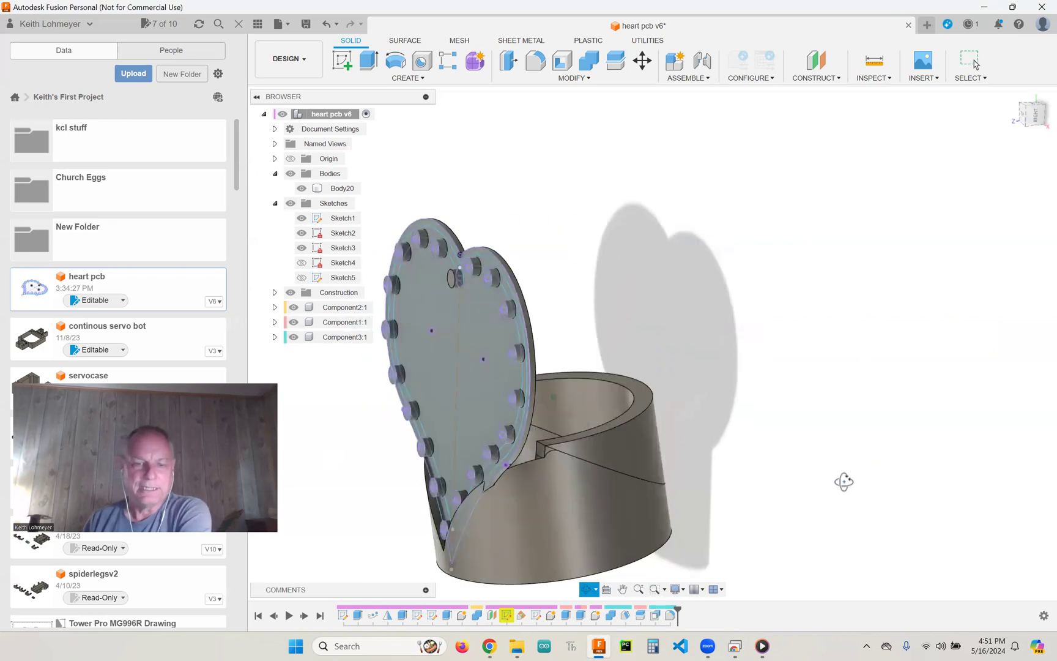
drag(844, 482, 892, 445)
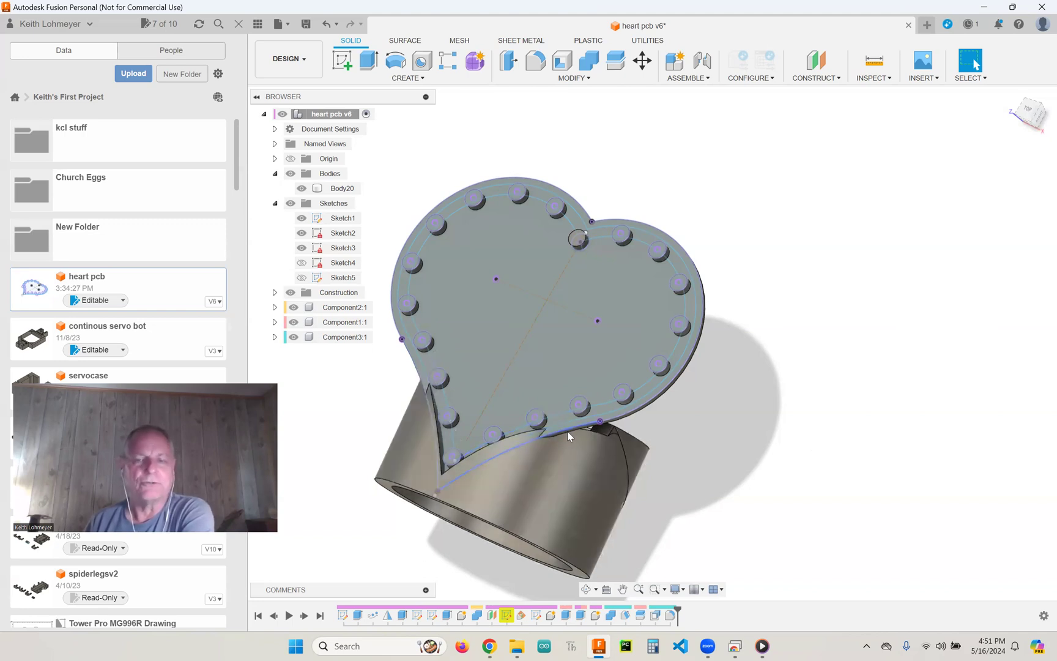
mouse_move(818, 401)
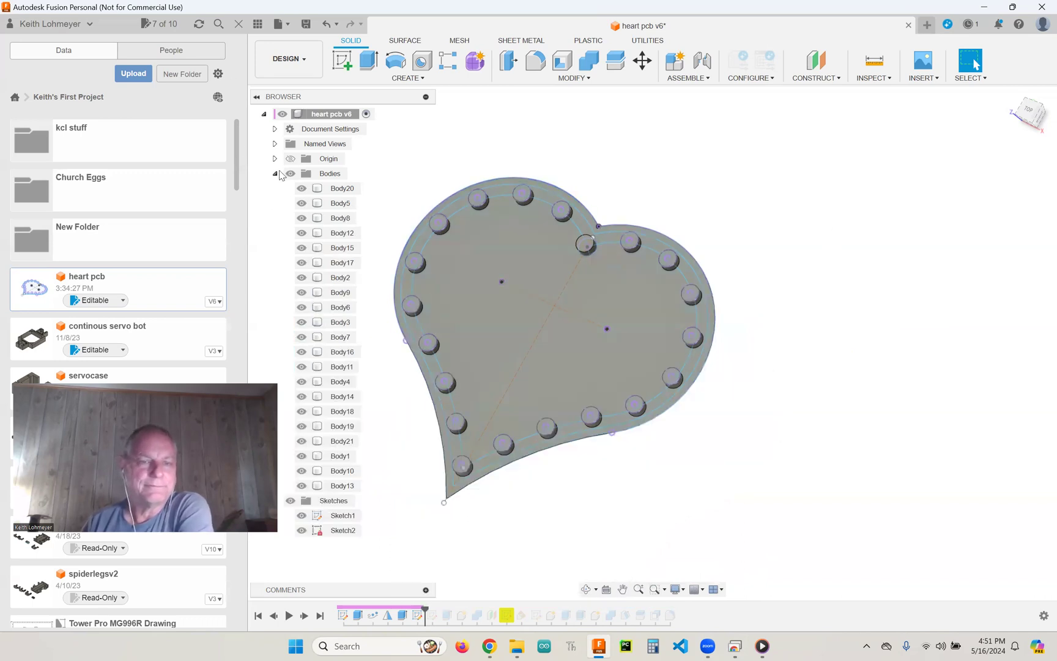
- Hide all bodies to reveal the heart outline sketch with its hole circles
click(291, 174)
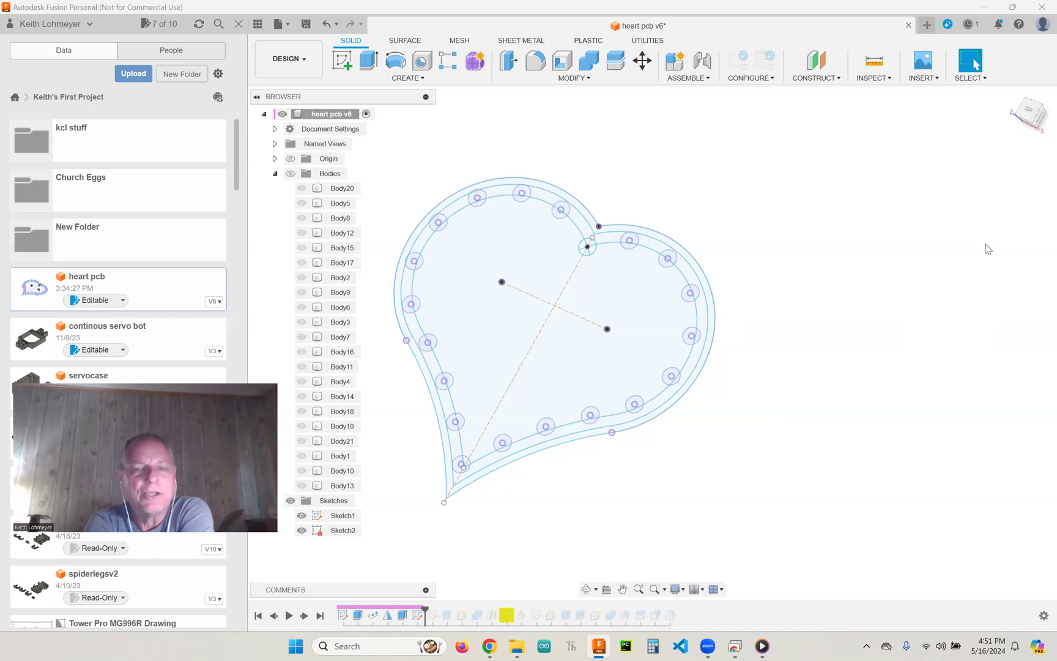
mouse_move(906, 44)
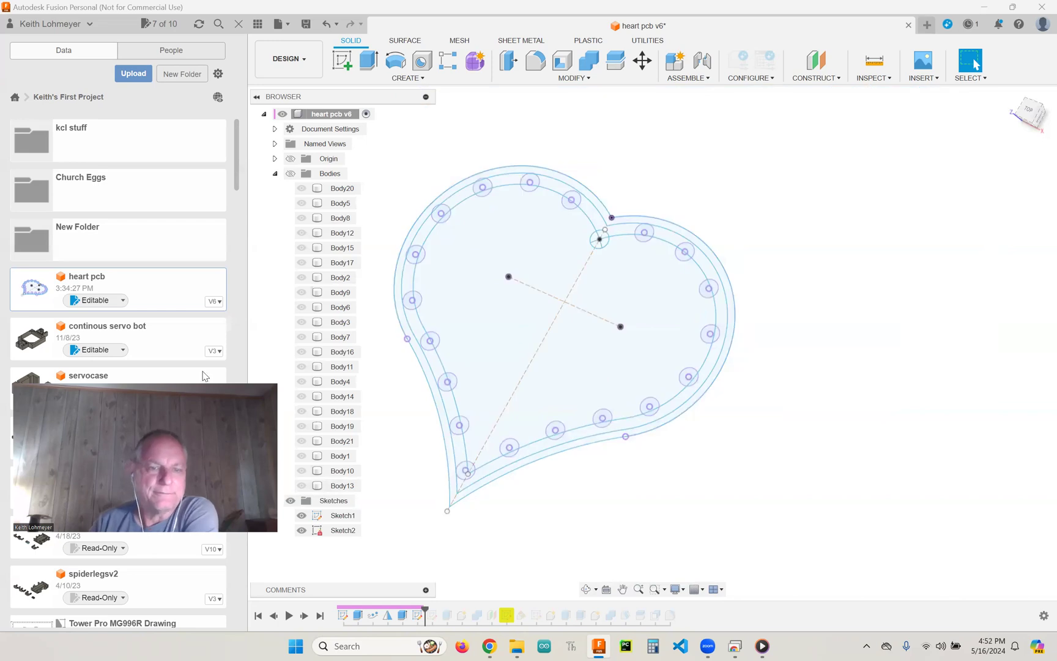
mouse_move(932, 161)
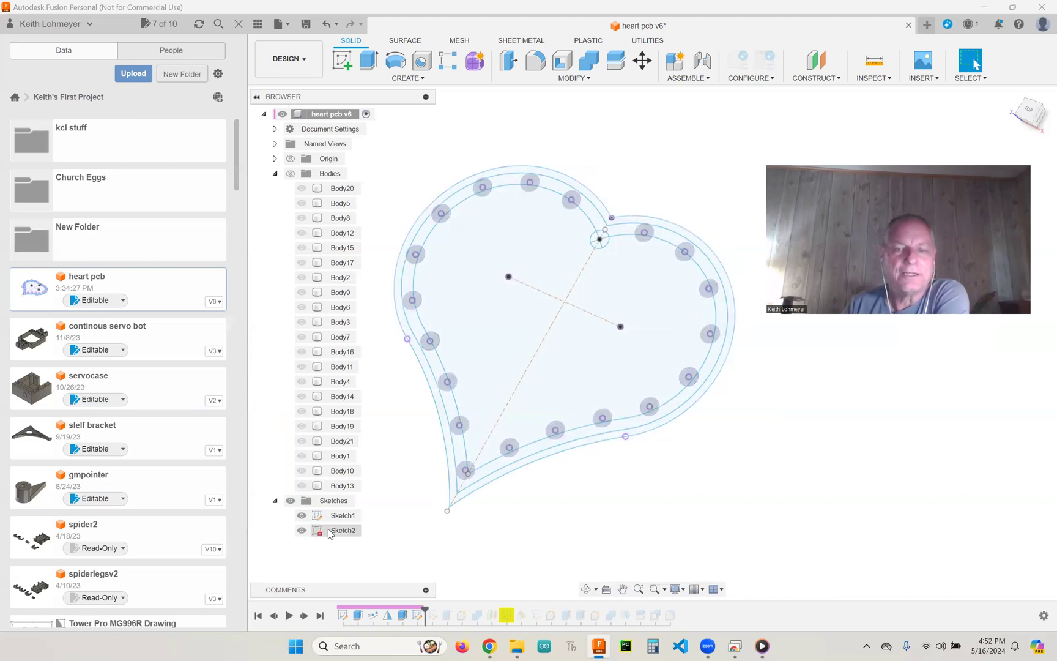
right_click(343, 531)
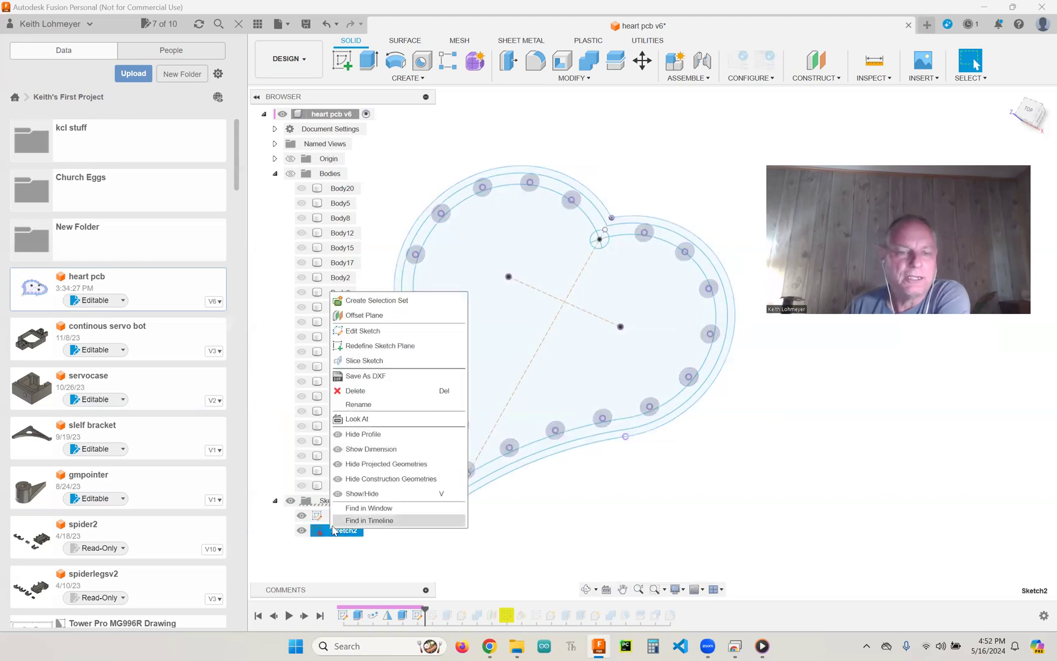
mouse_move(383, 375)
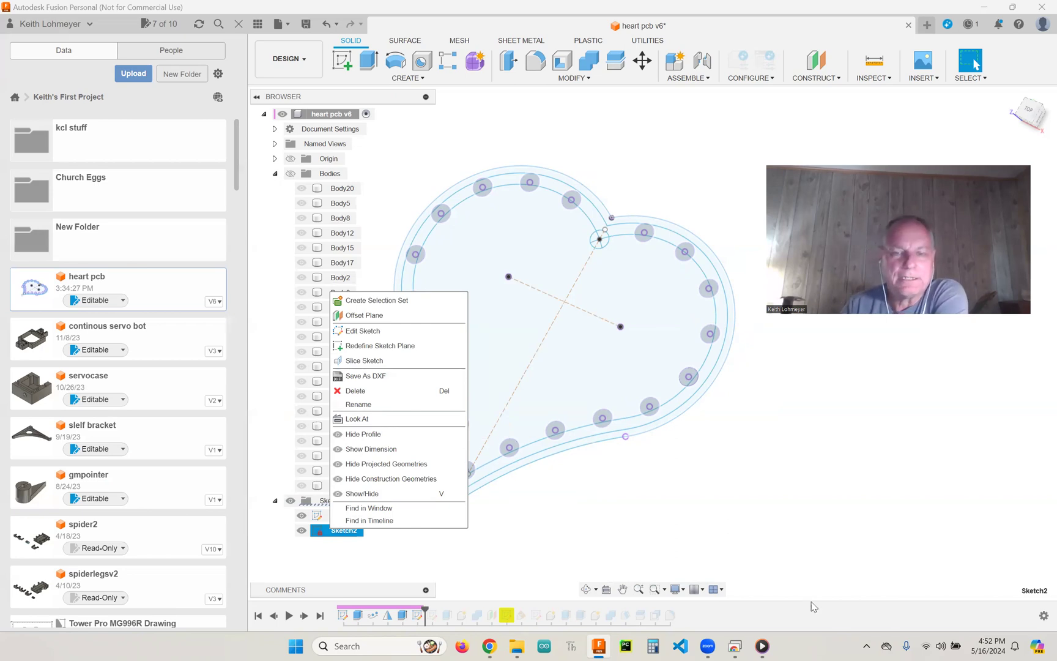
mouse_move(327, 369)
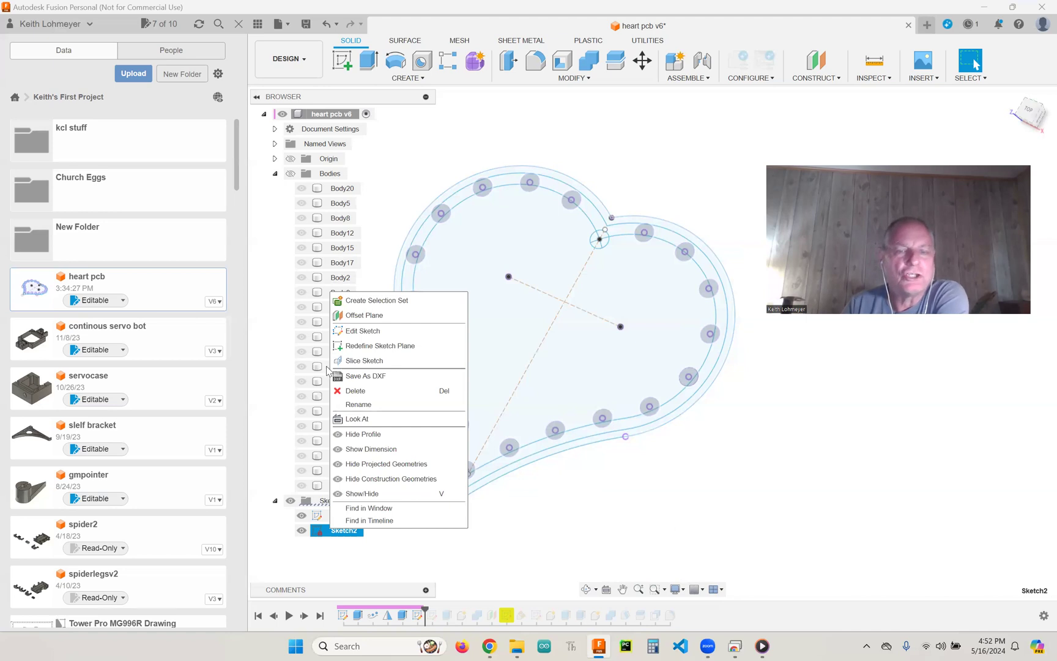
mouse_move(682, 513)
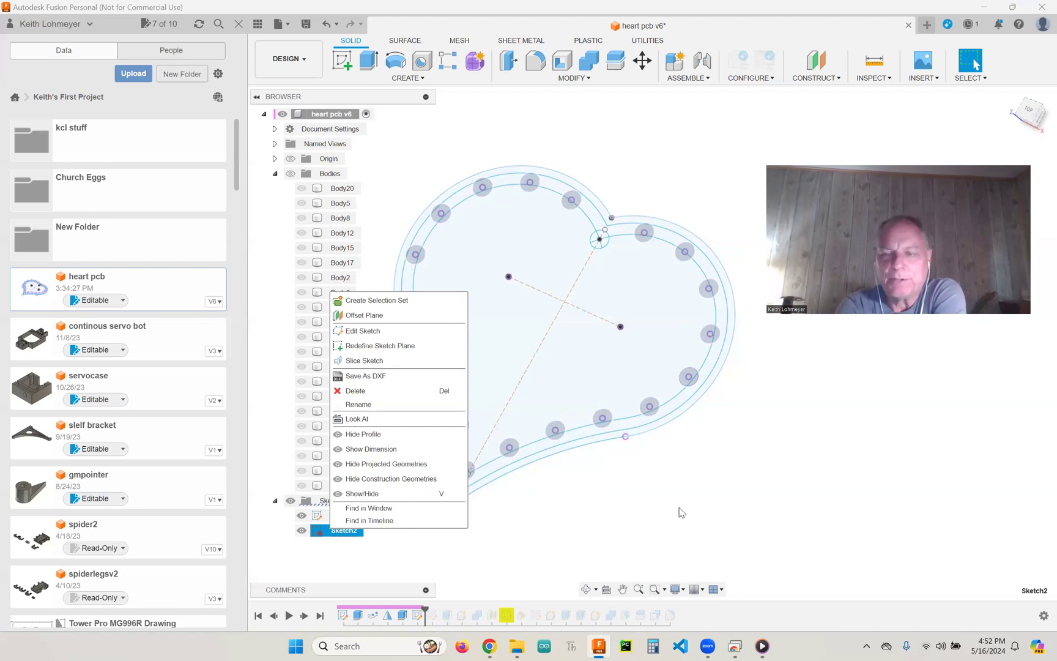
mouse_move(735, 545)
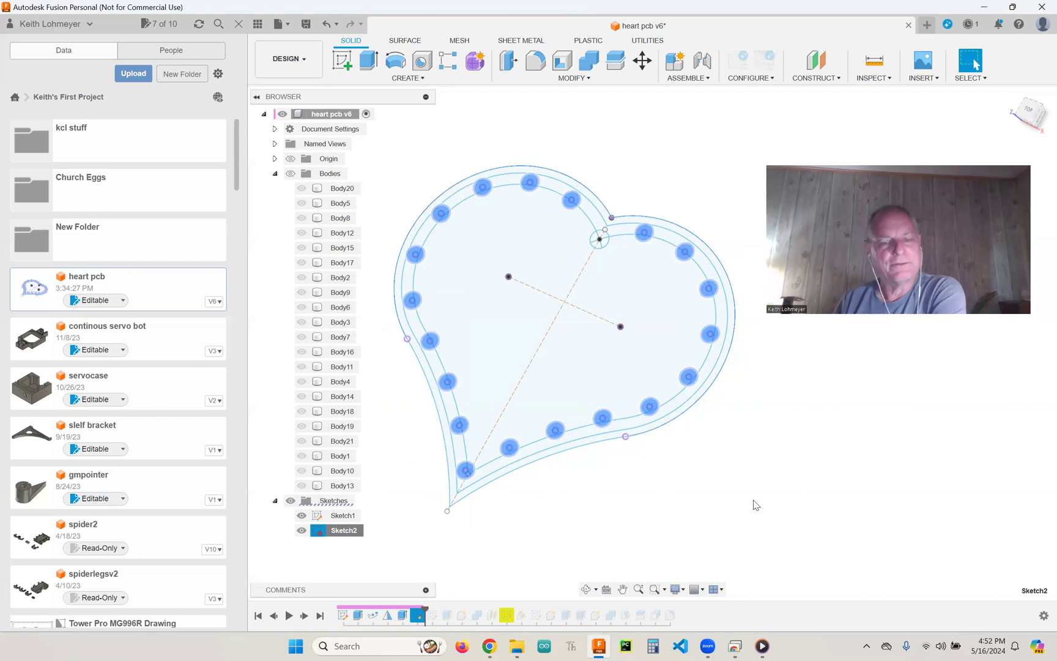
mouse_move(799, 508)
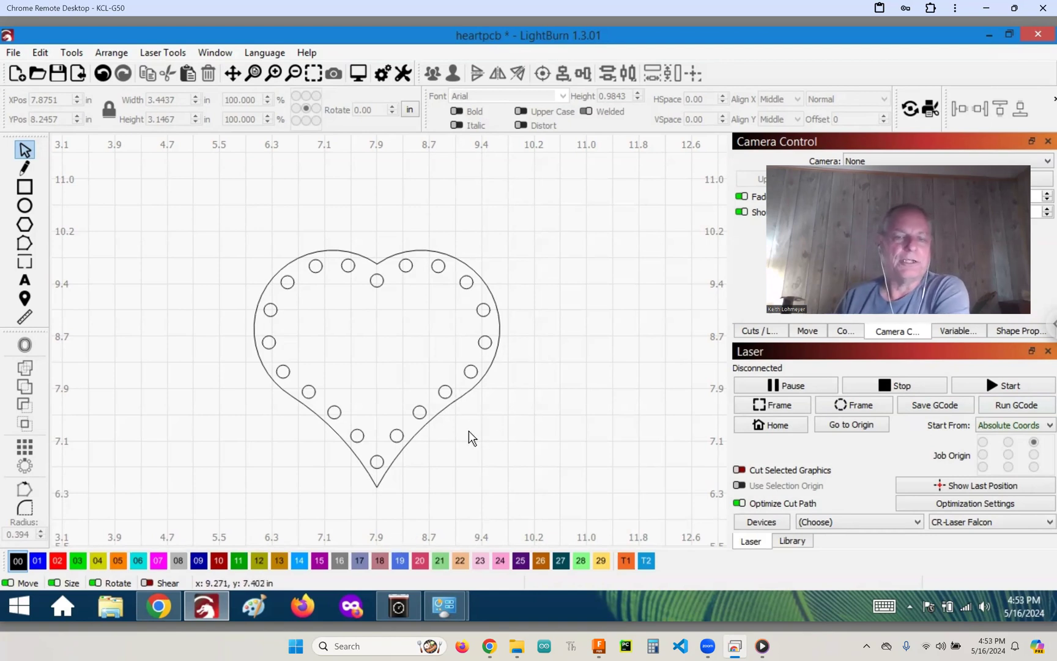
mouse_move(466, 397)
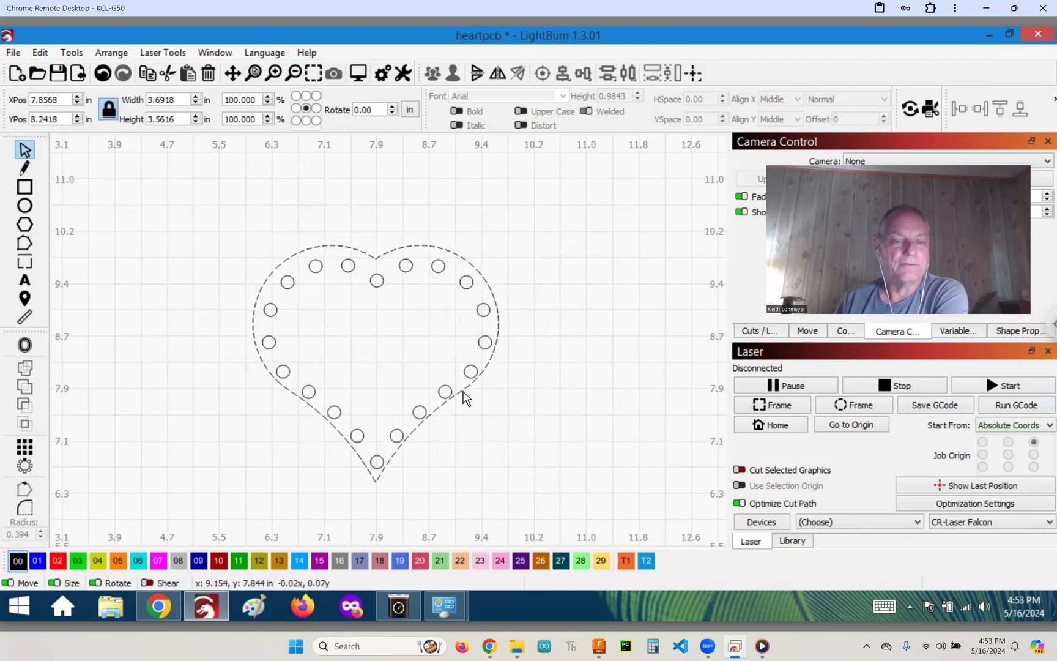
- Open the heartpcb drawing in LightBurn showing the outline and 20 LED holes
click(463, 398)
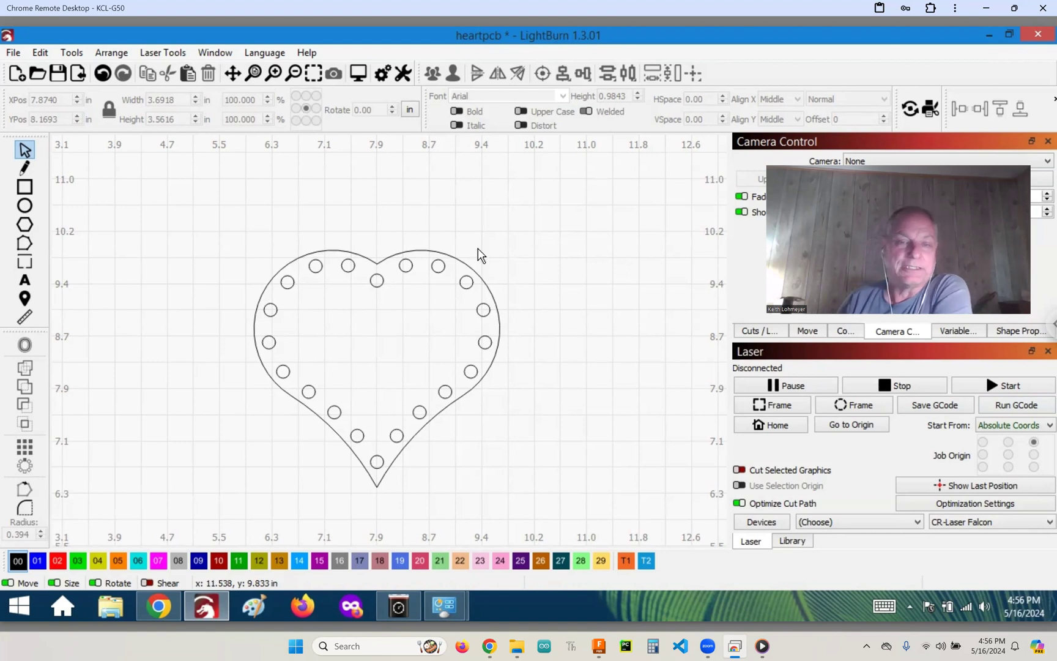
mouse_move(414, 391)
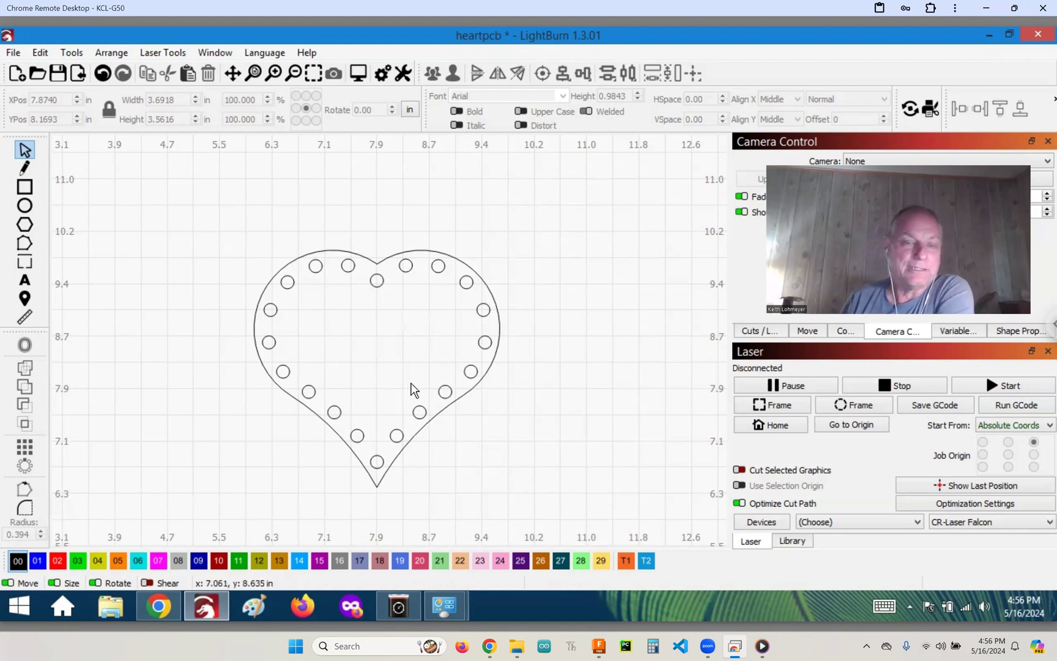
mouse_move(262, 266)
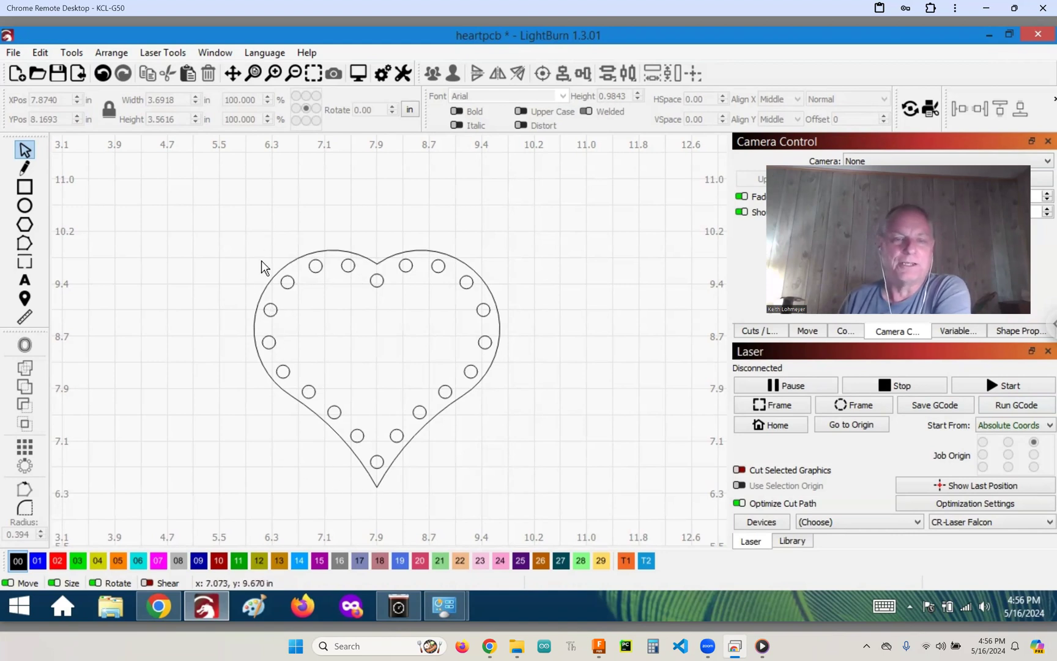
mouse_move(369, 286)
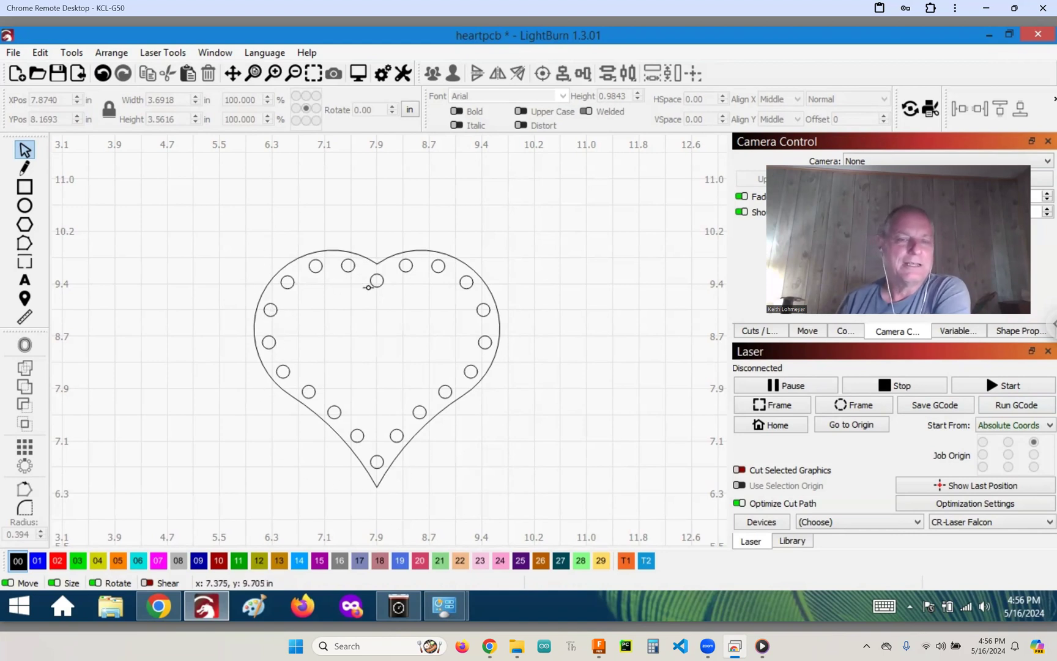
mouse_move(395, 459)
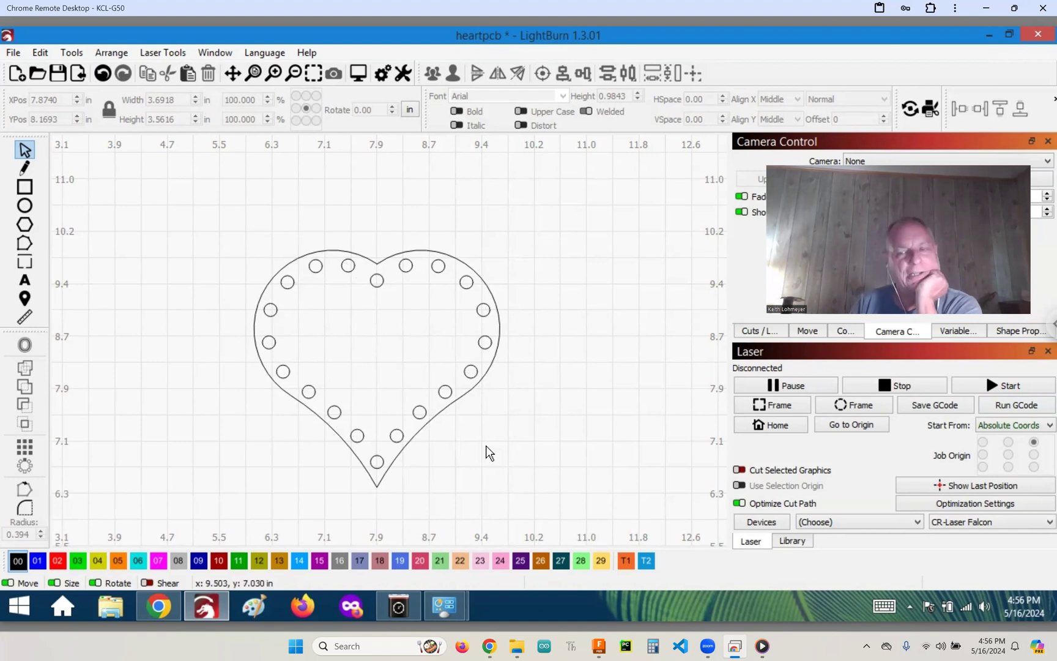
mouse_move(486, 452)
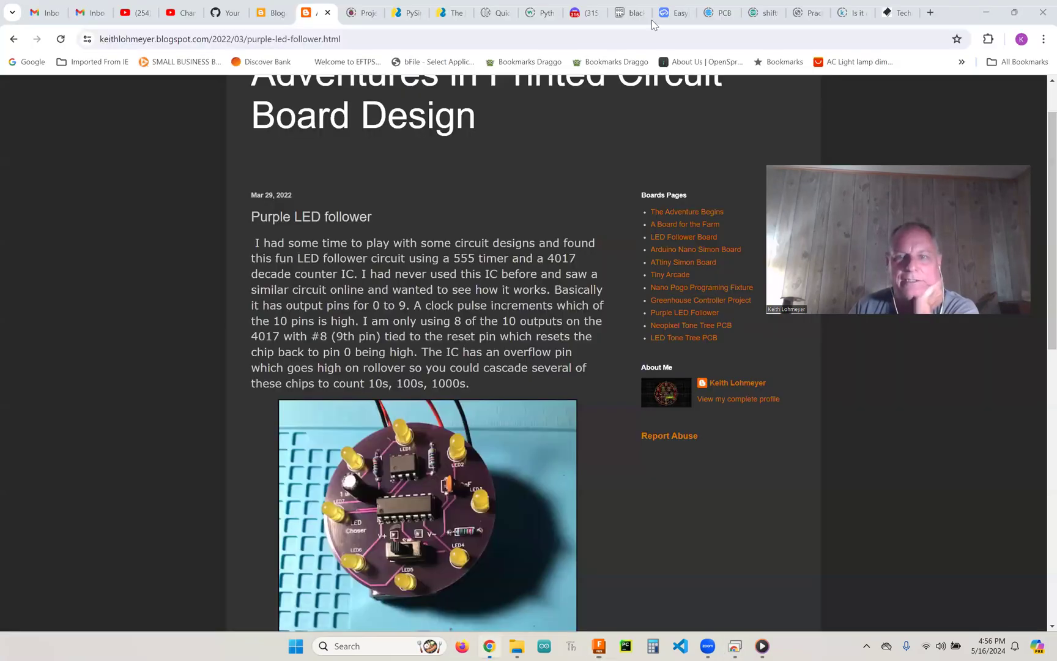
- Switch to the EasyEDA tab showing the Heart Sheet_1 schematic with 555, CD4017 and LEDs
click(674, 12)
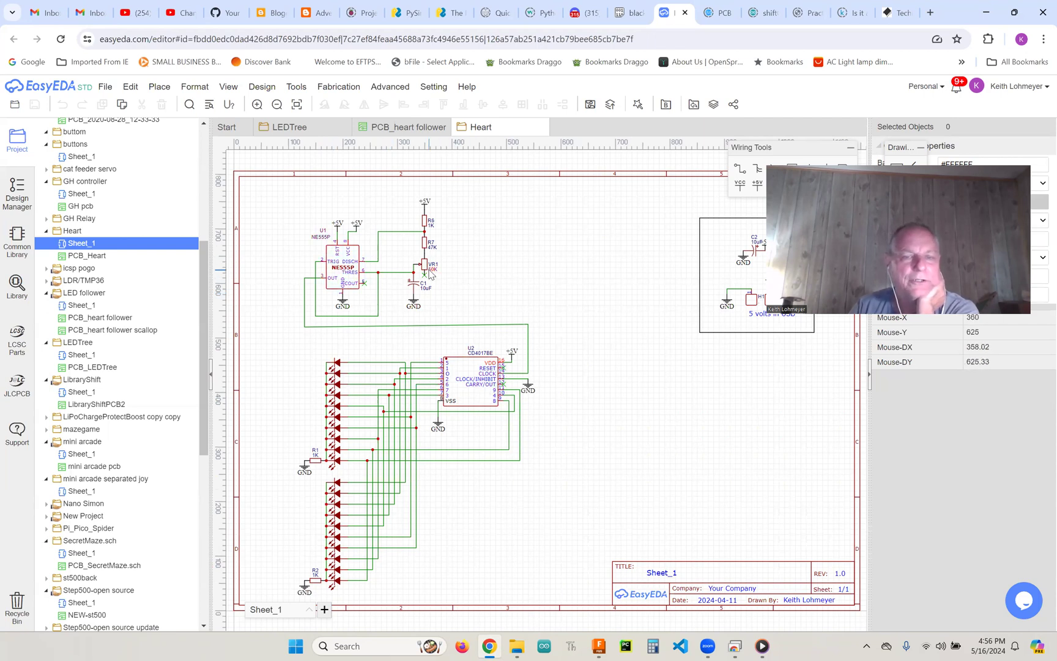
mouse_move(454, 284)
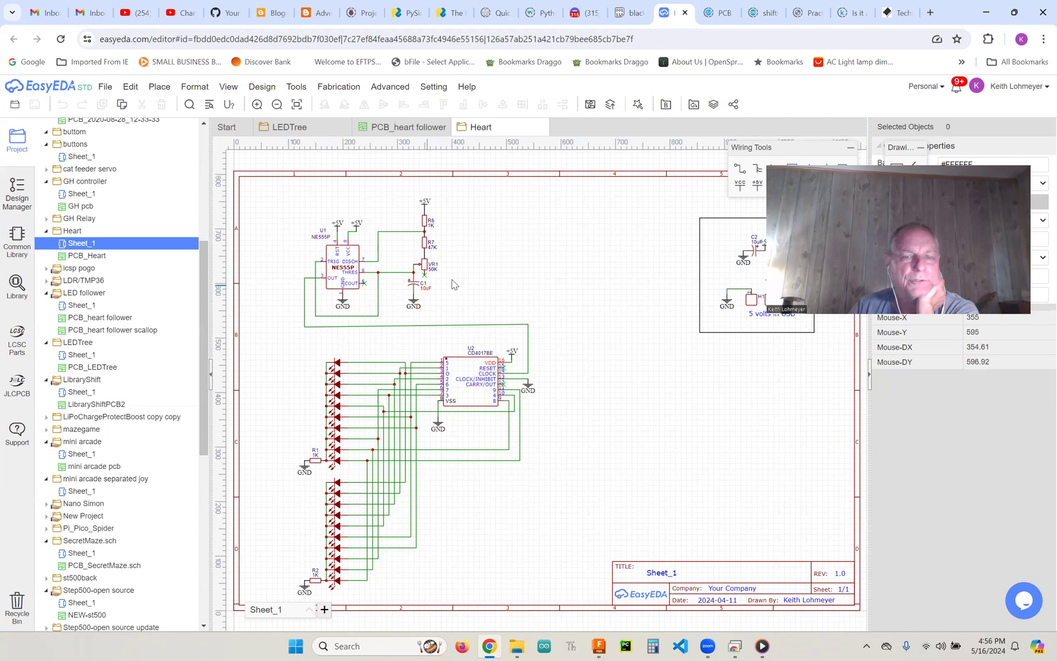
mouse_move(381, 278)
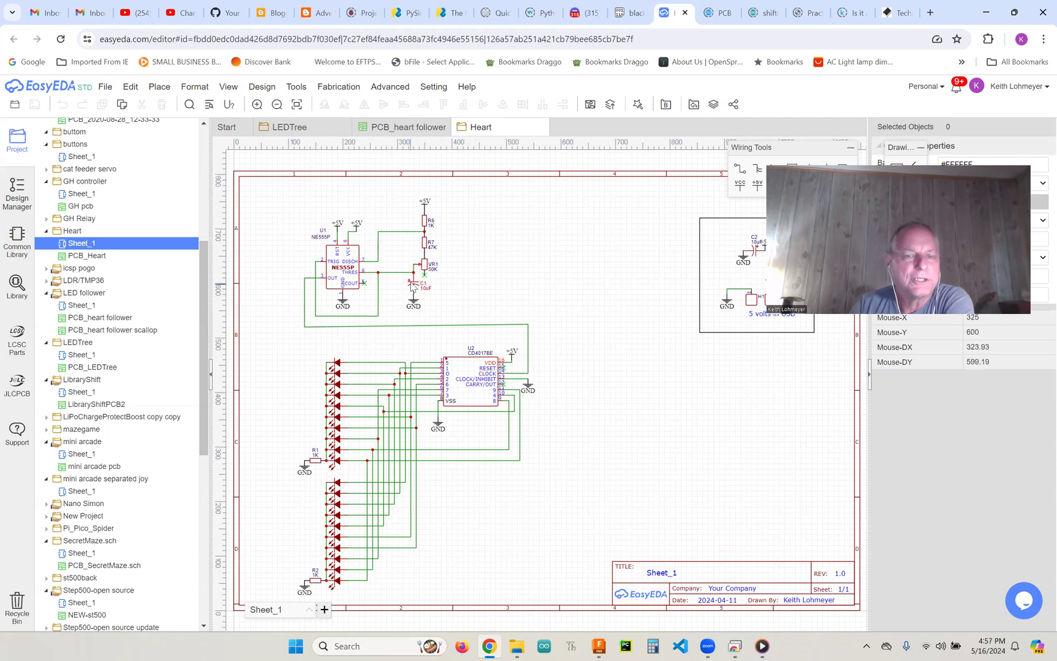
mouse_move(519, 290)
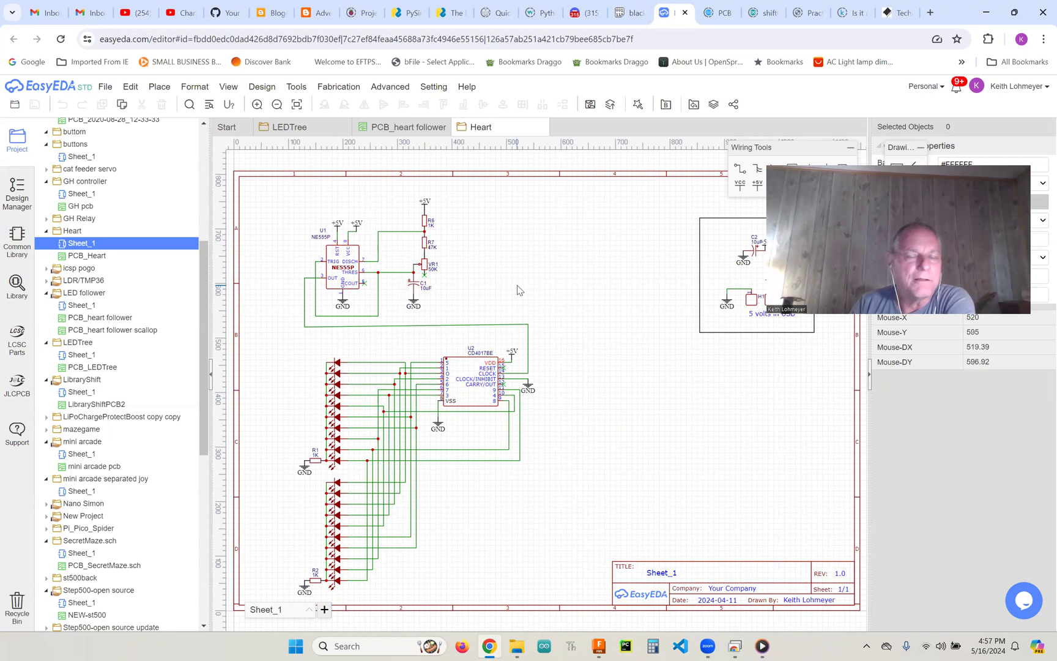
mouse_move(529, 286)
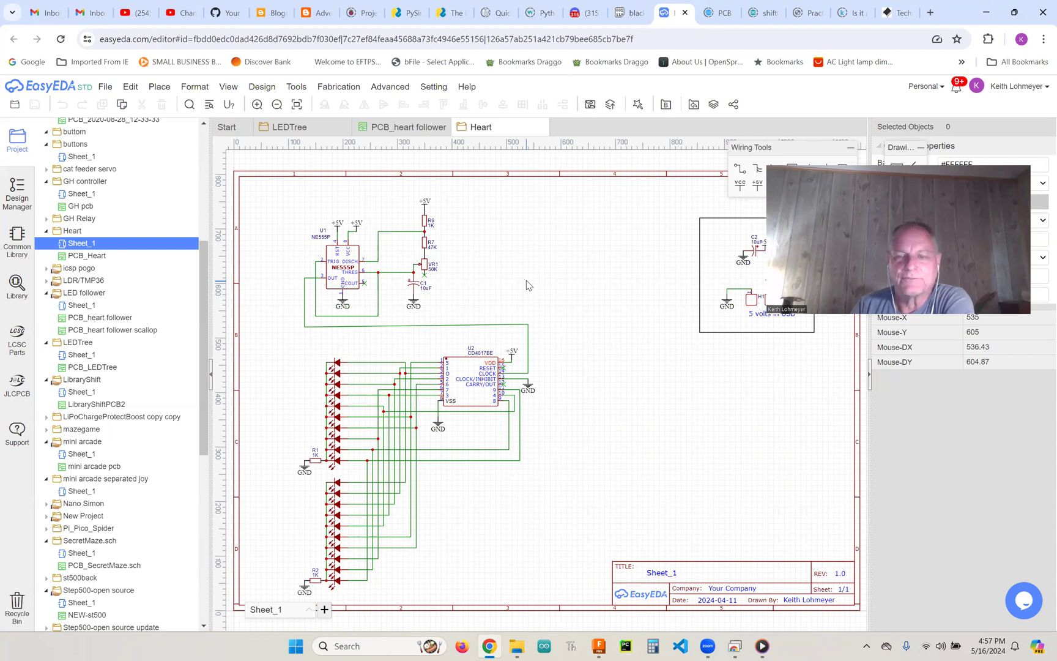
mouse_move(647, 395)
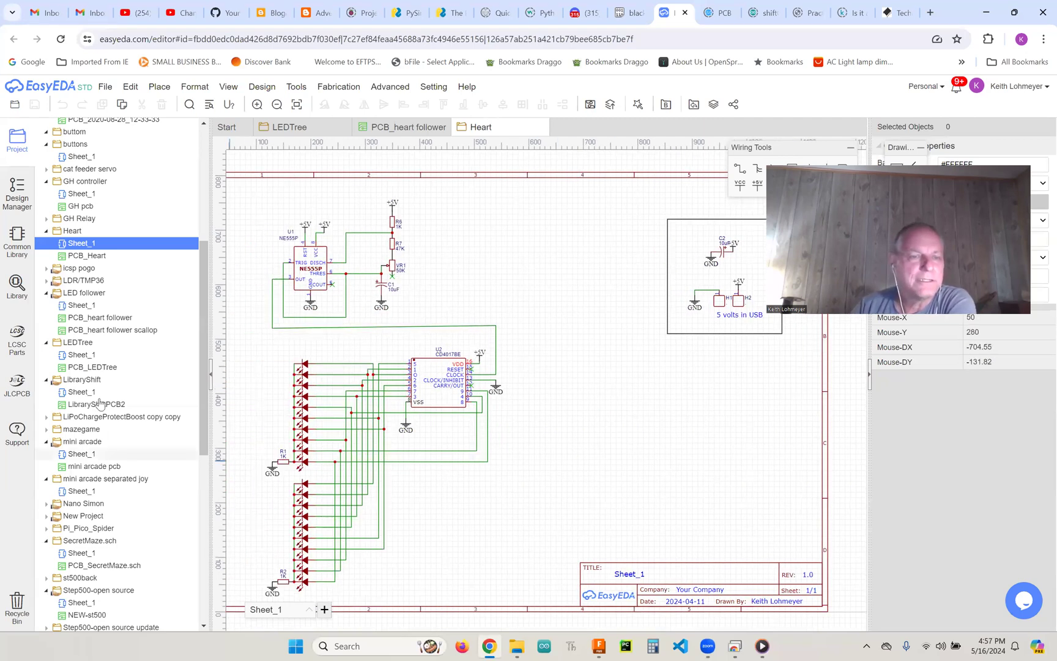
mouse_move(87, 255)
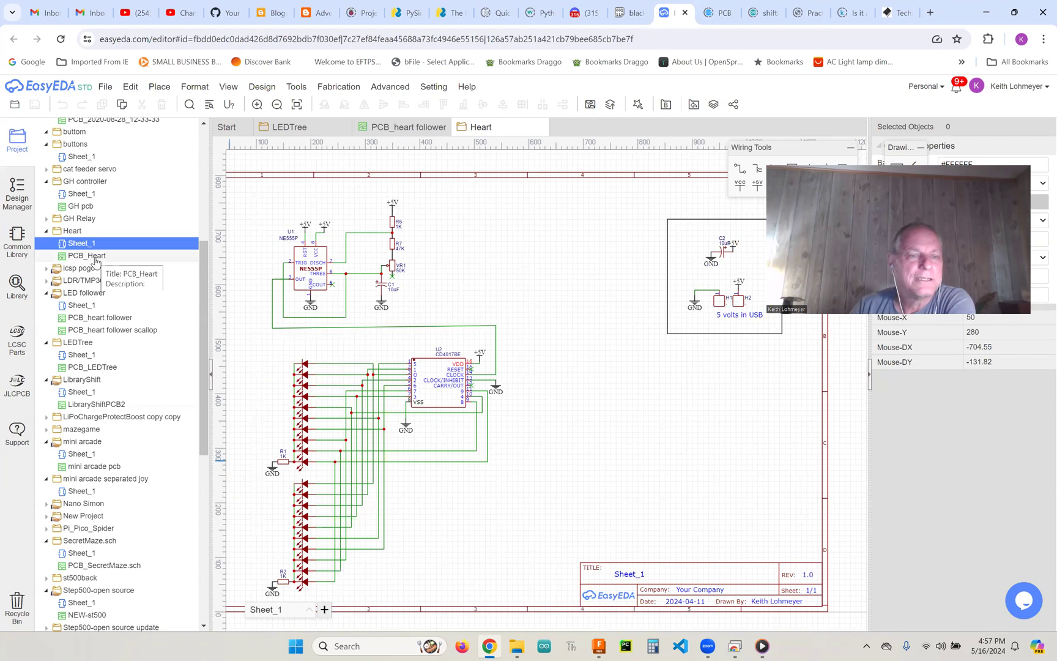
- Open PCB_Heart from the project tree to view the heart-shaped LED board layout
double_click(87, 255)
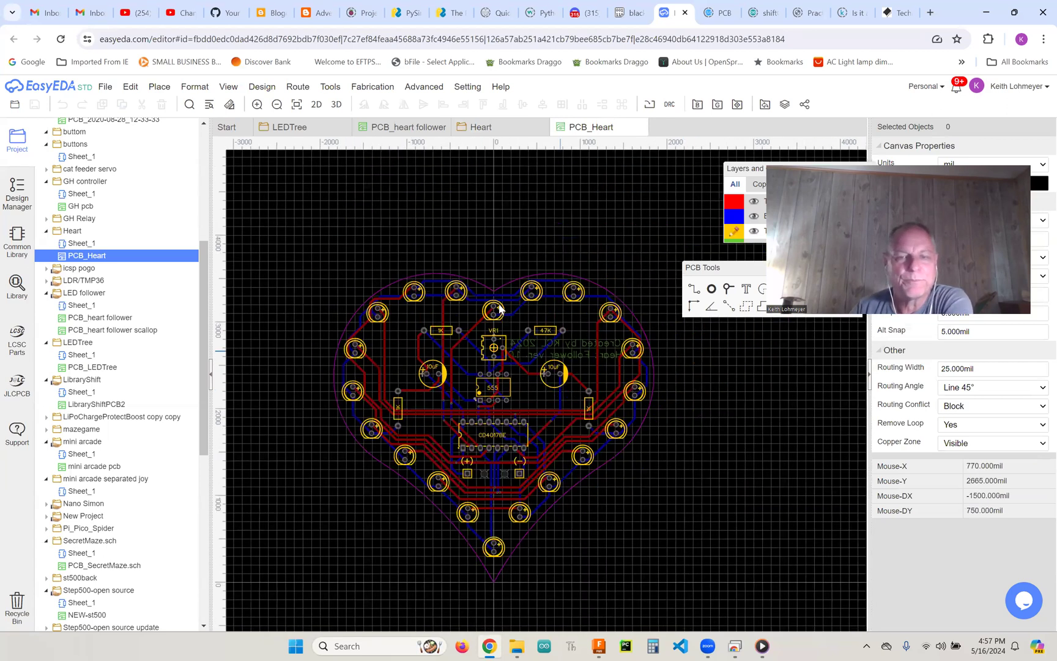
mouse_move(474, 630)
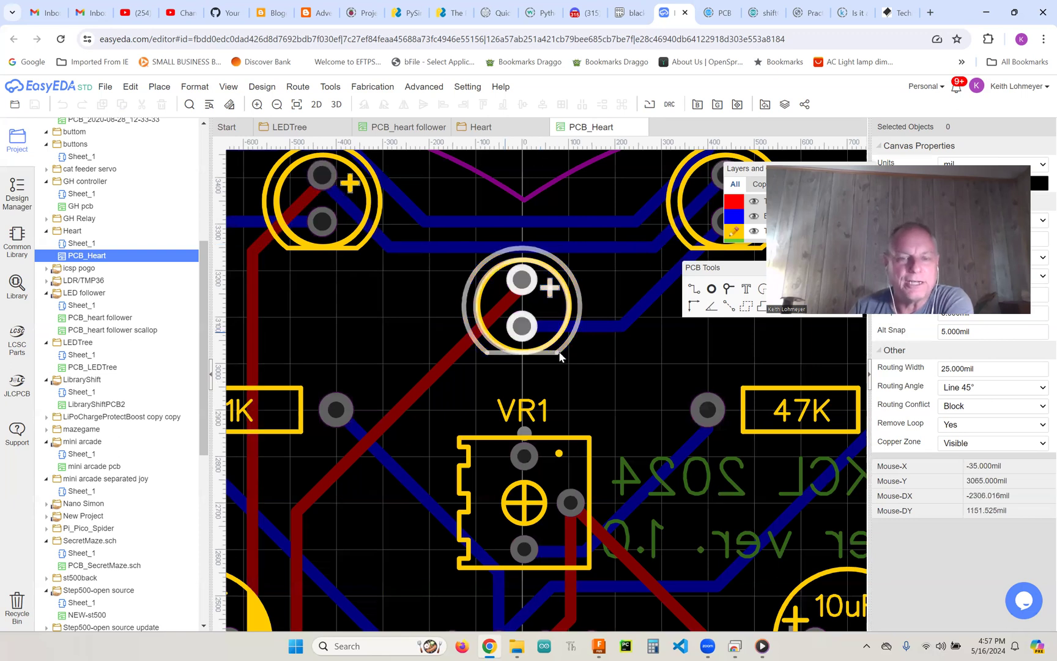
mouse_move(564, 330)
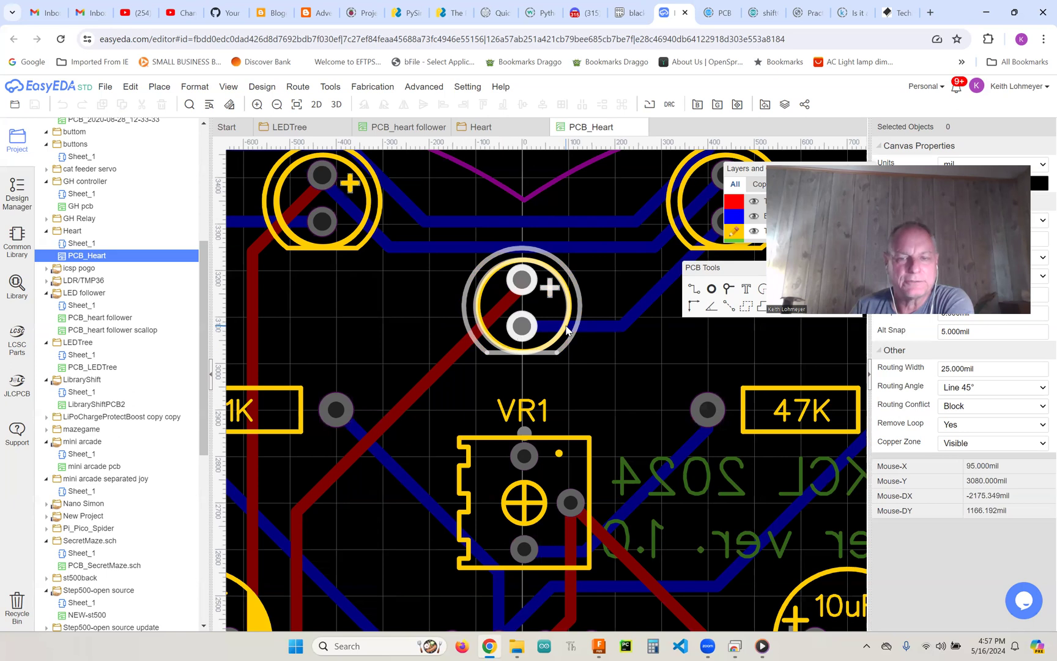
mouse_move(567, 346)
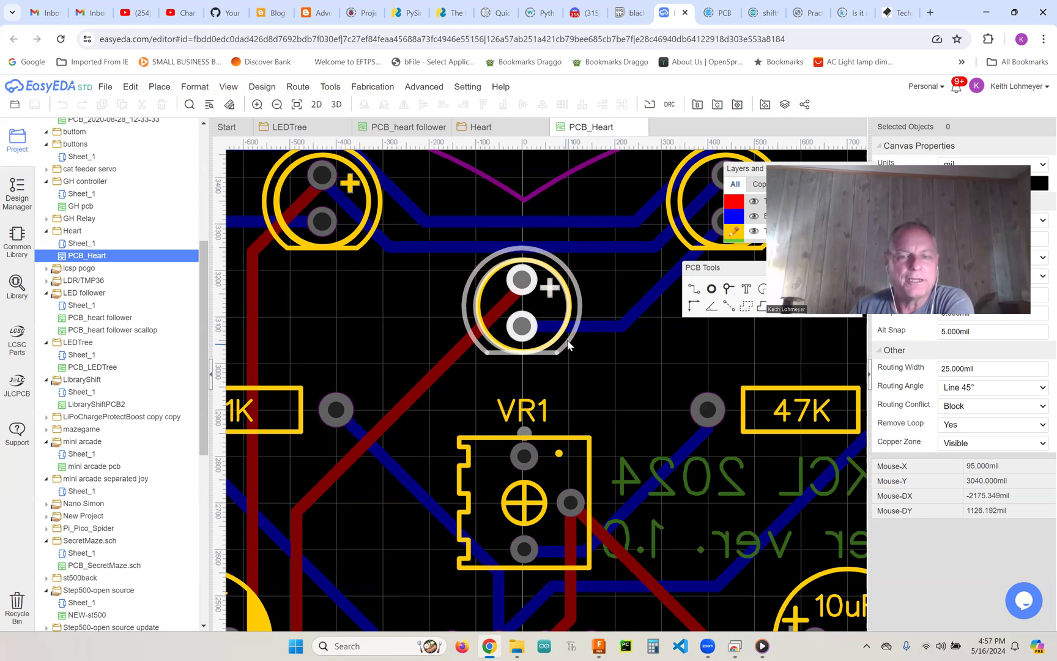
mouse_move(478, 351)
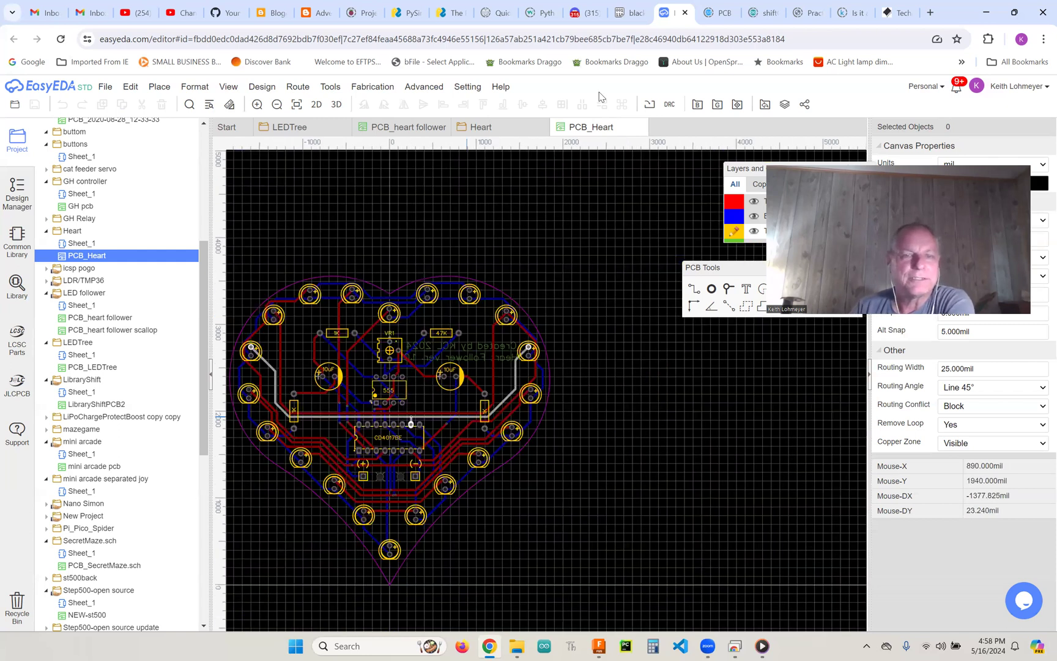
- Render PCB_Heart in the 3D View tab with blue LEDs and DIP-8/DIP-16 chips
click(330, 86)
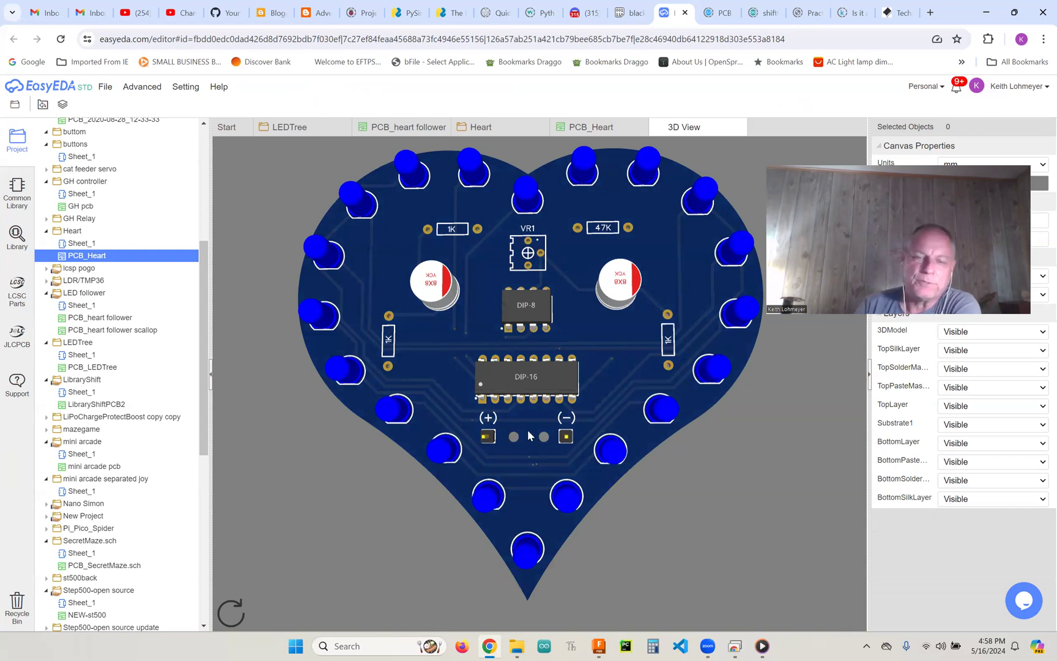
mouse_move(499, 452)
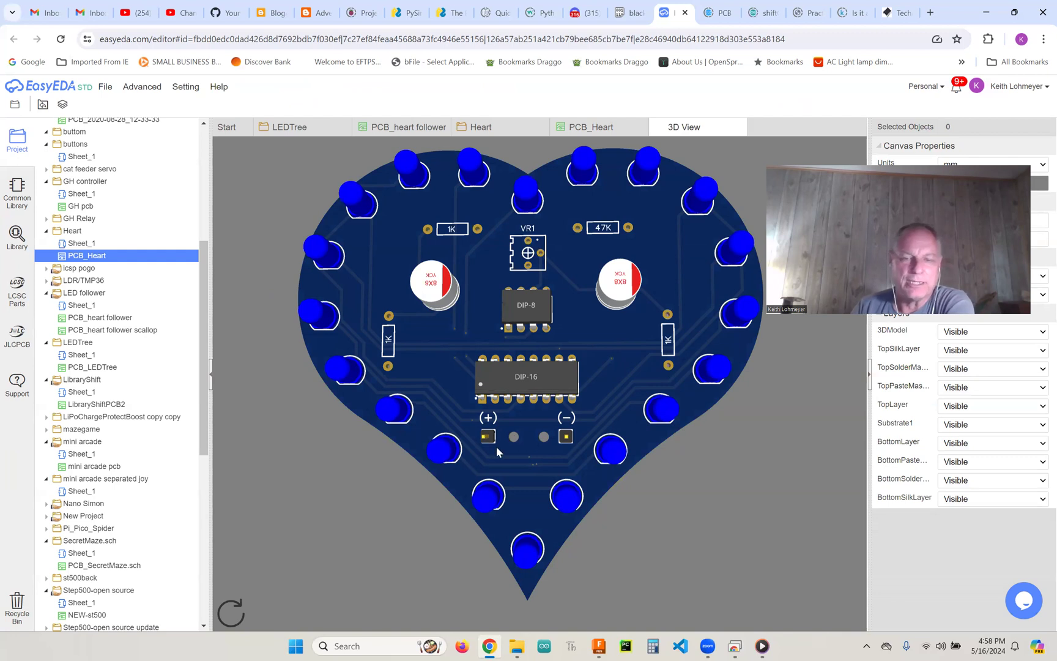
mouse_move(570, 444)
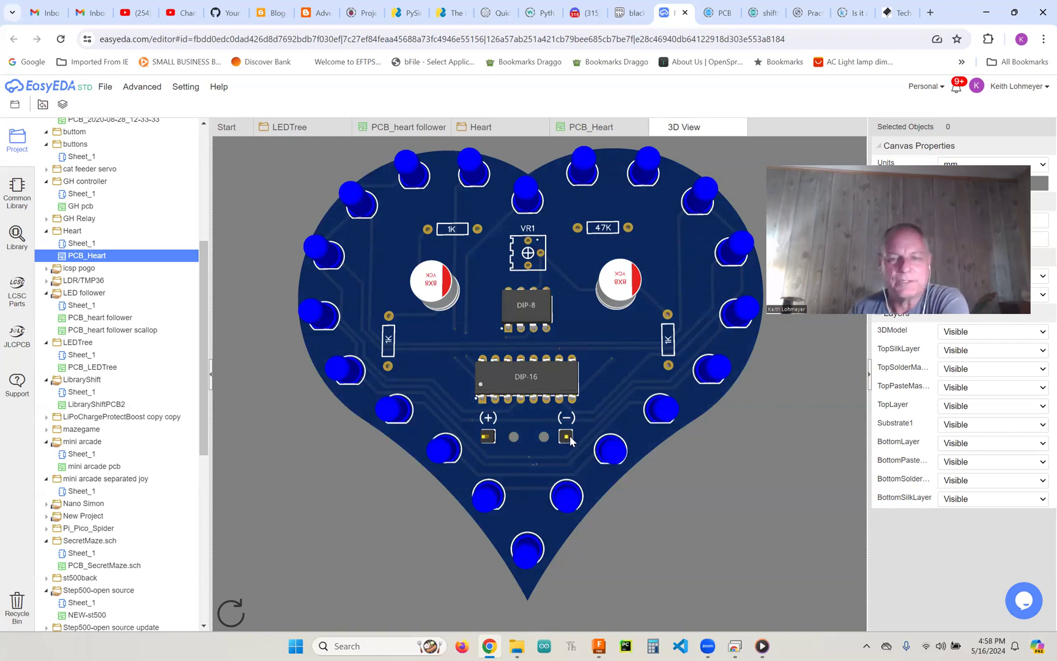
mouse_move(658, 529)
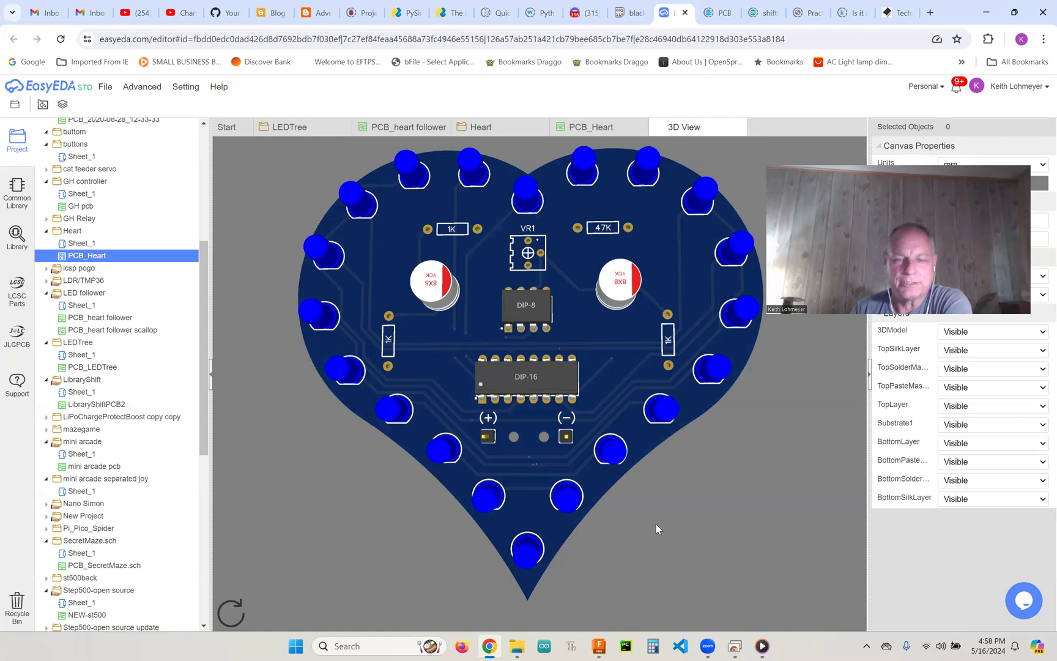
mouse_move(637, 495)
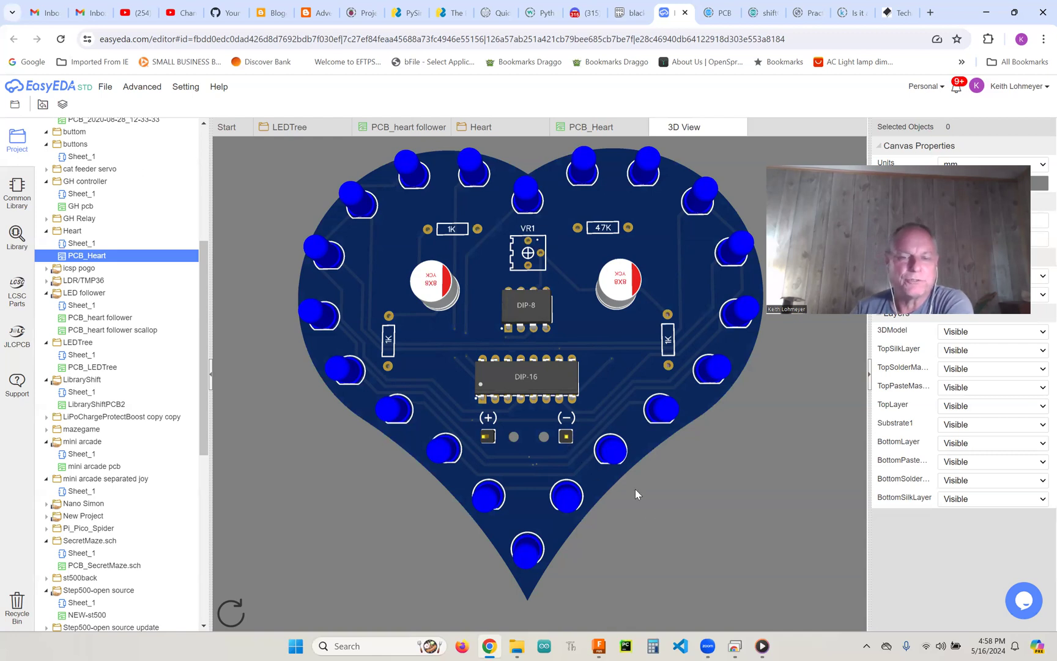
mouse_move(664, 485)
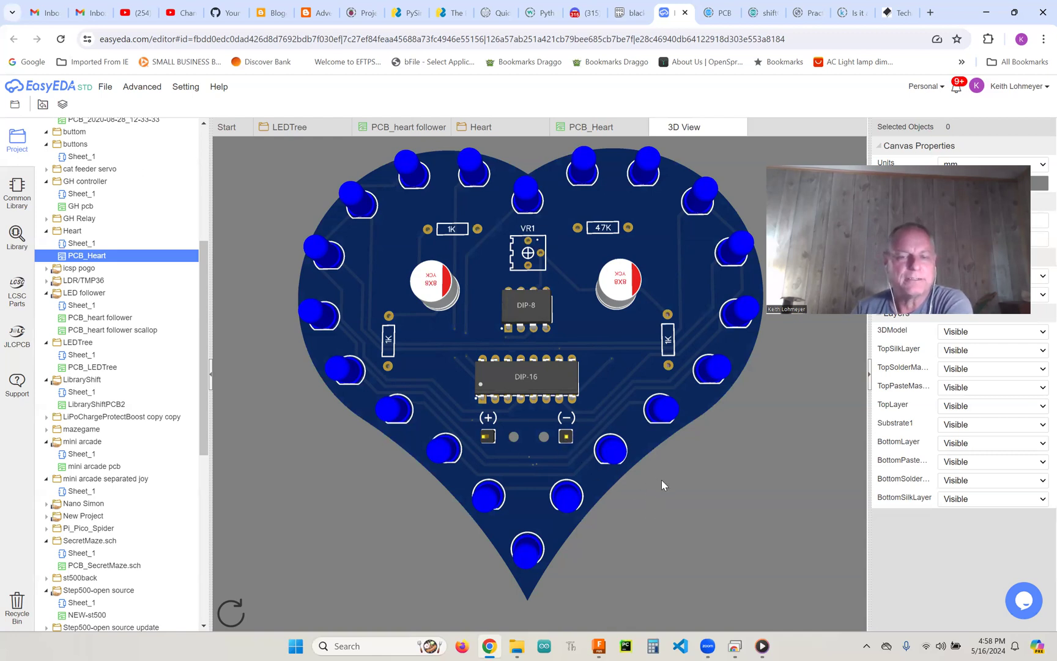
mouse_move(677, 485)
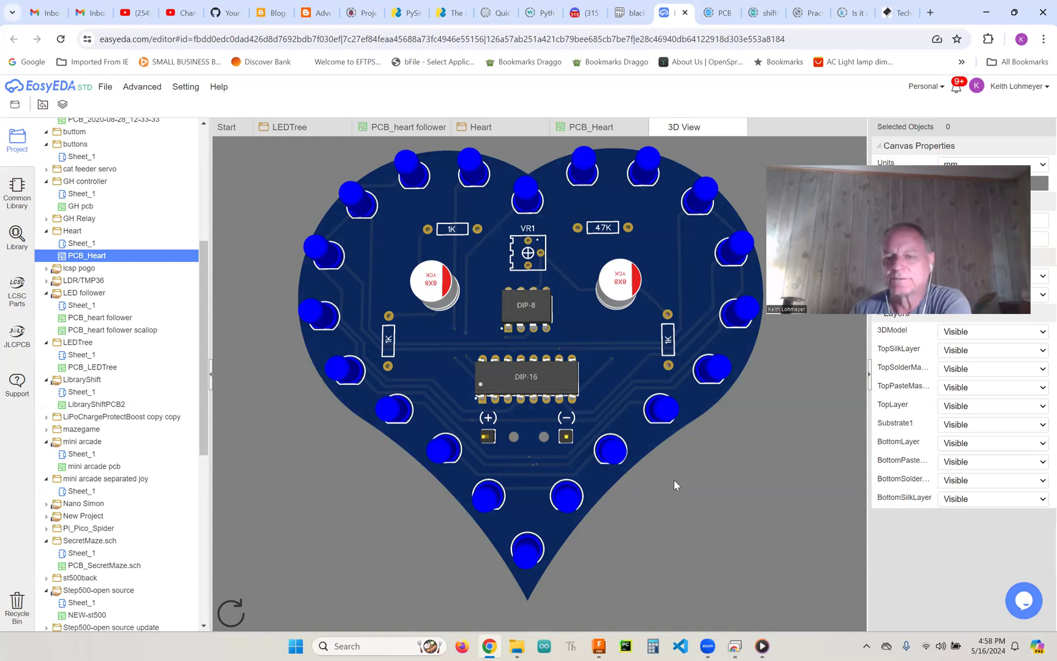
mouse_move(679, 485)
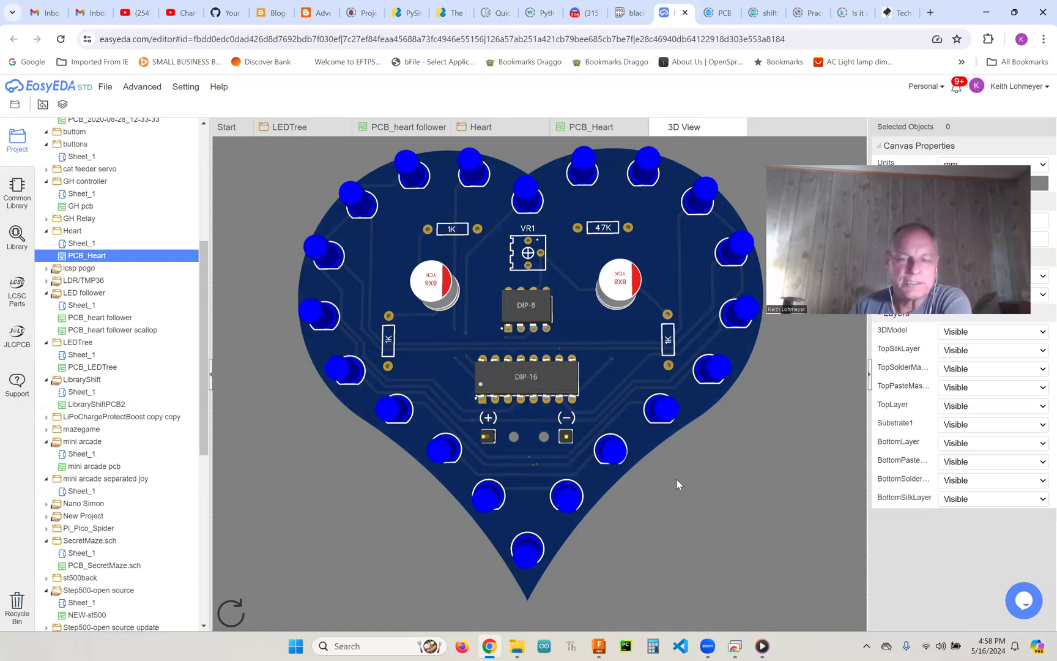
mouse_move(677, 482)
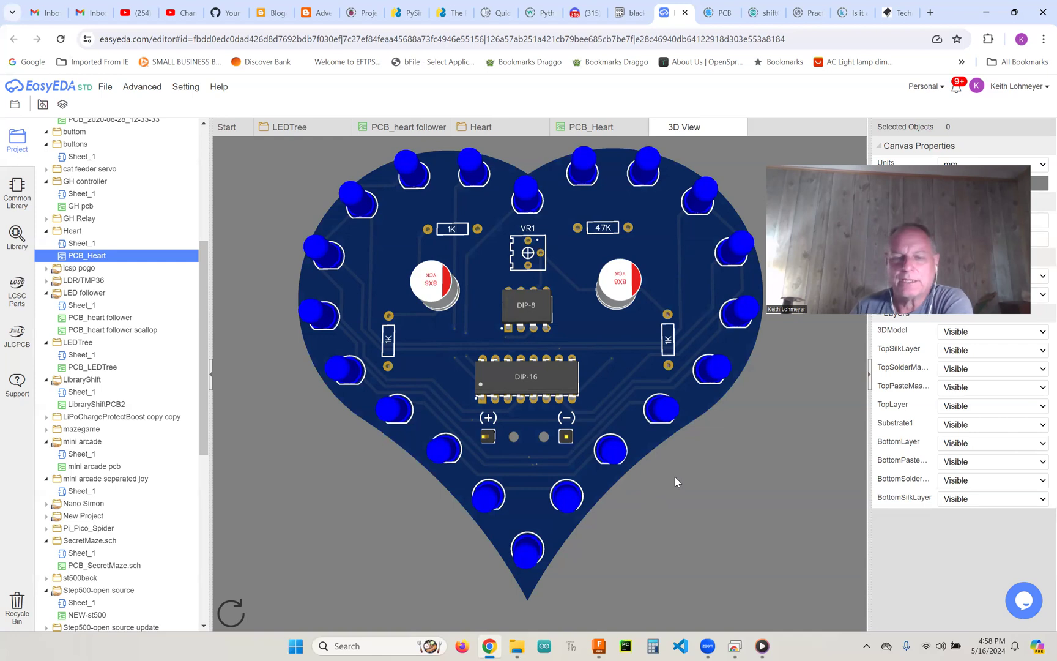
mouse_move(728, 443)
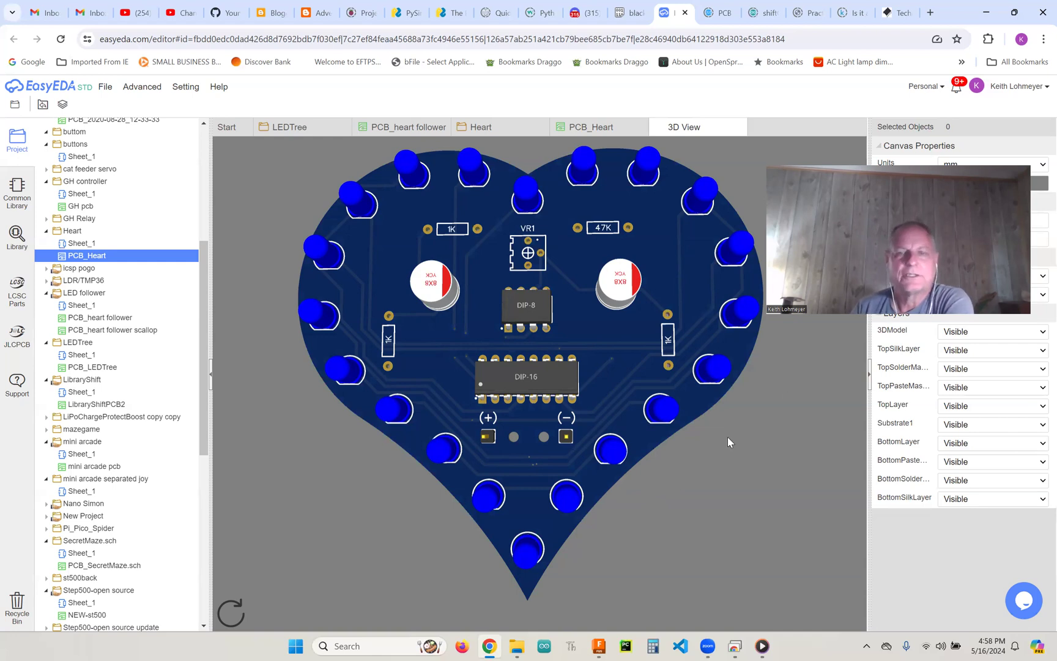
mouse_move(738, 482)
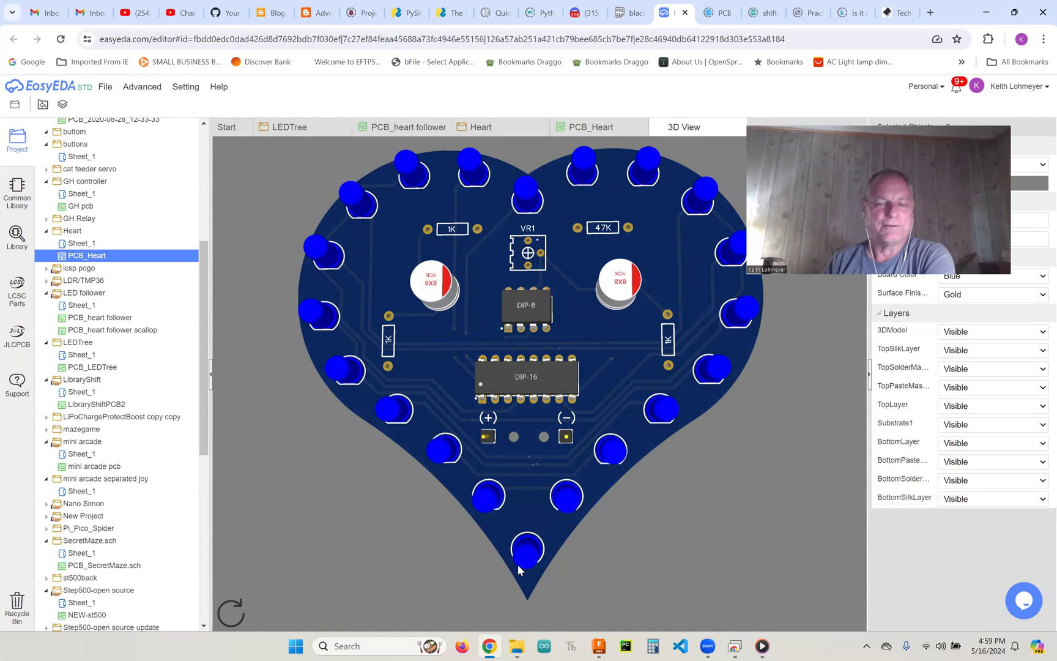
mouse_move(739, 398)
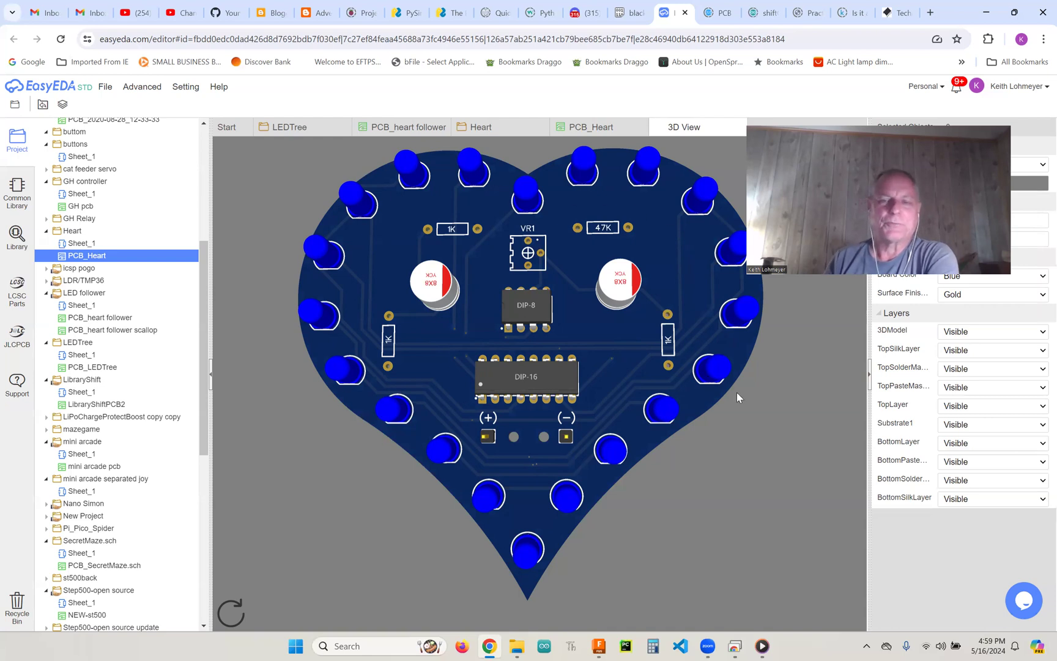
mouse_move(804, 458)
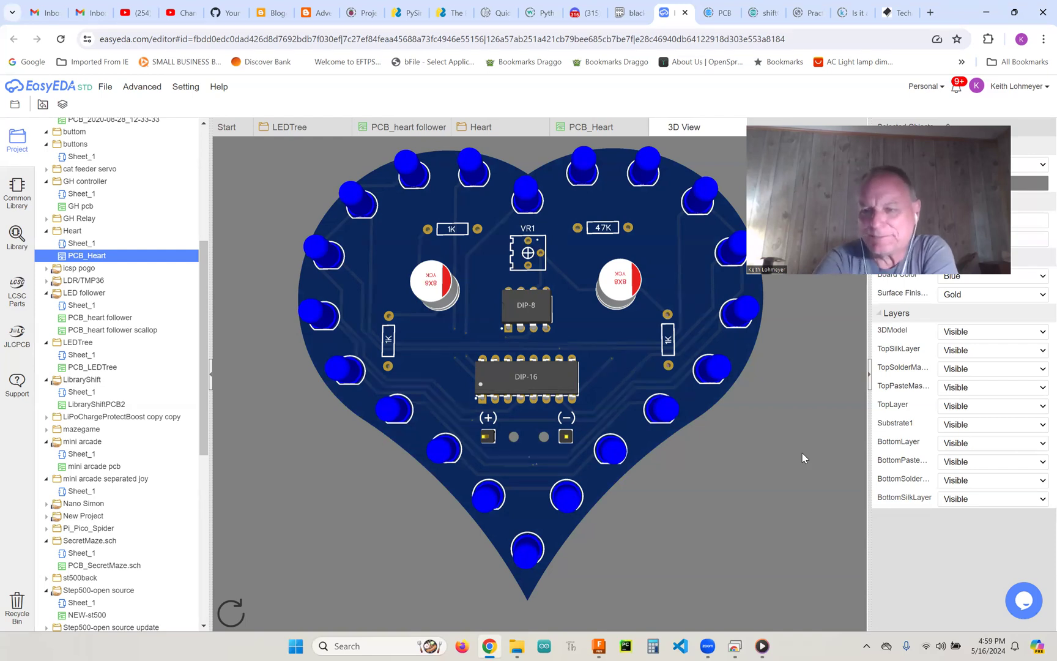
mouse_move(526, 117)
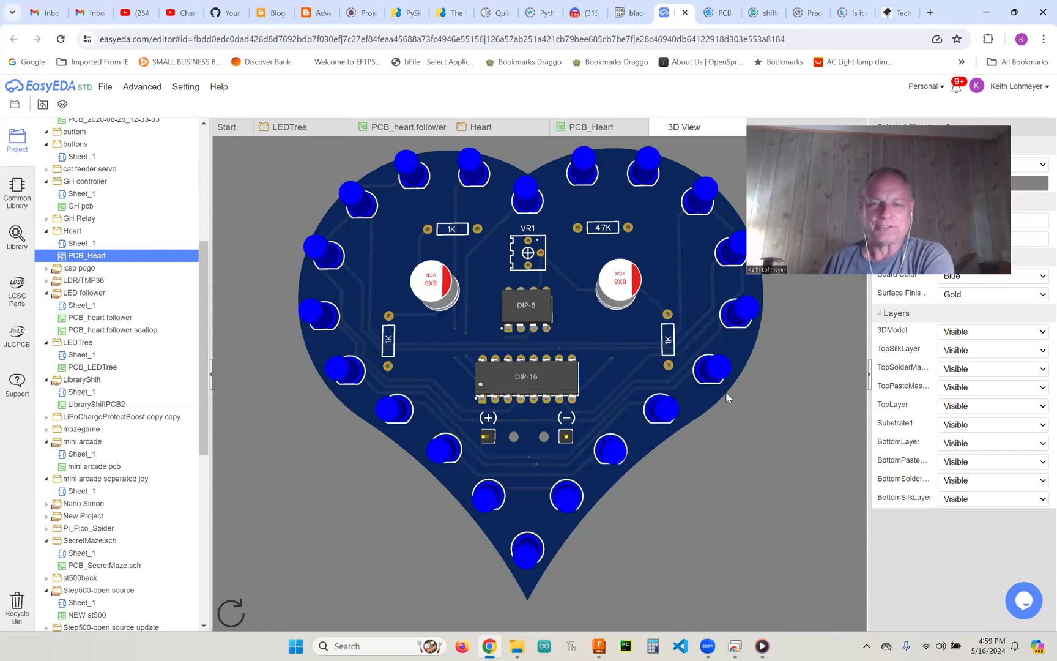
mouse_move(520, 571)
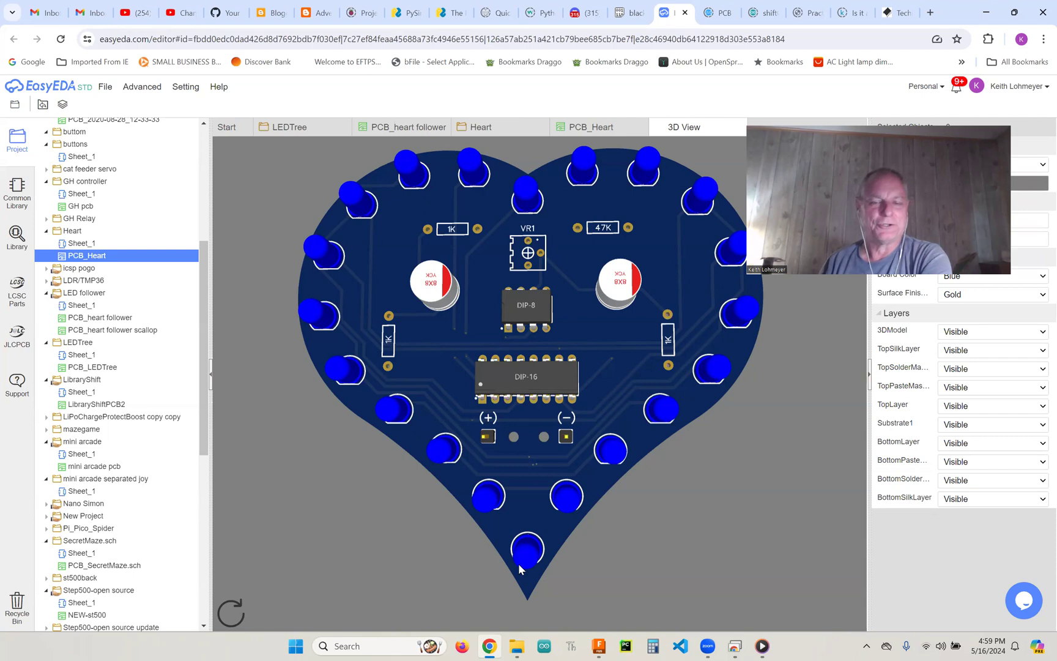